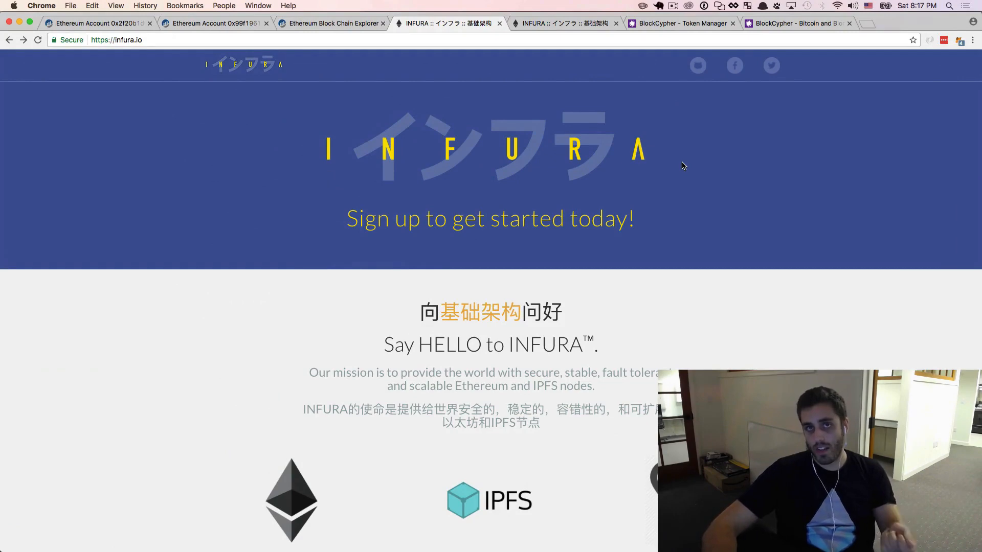
mouse_move(475, 186)
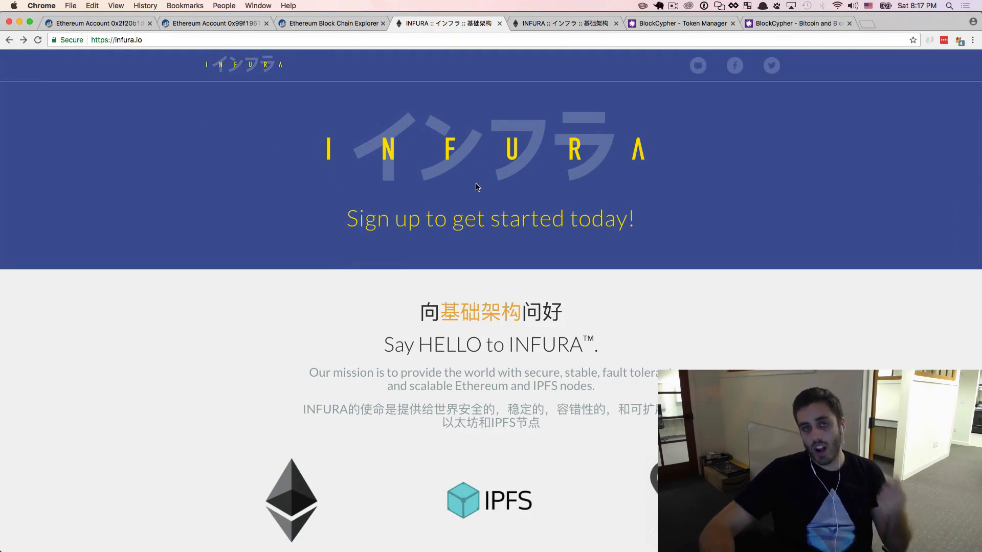
- Switch from the register form to the INFURA thank-you page listing Ethereum and IPFS provider URLs
scroll("down", 3)
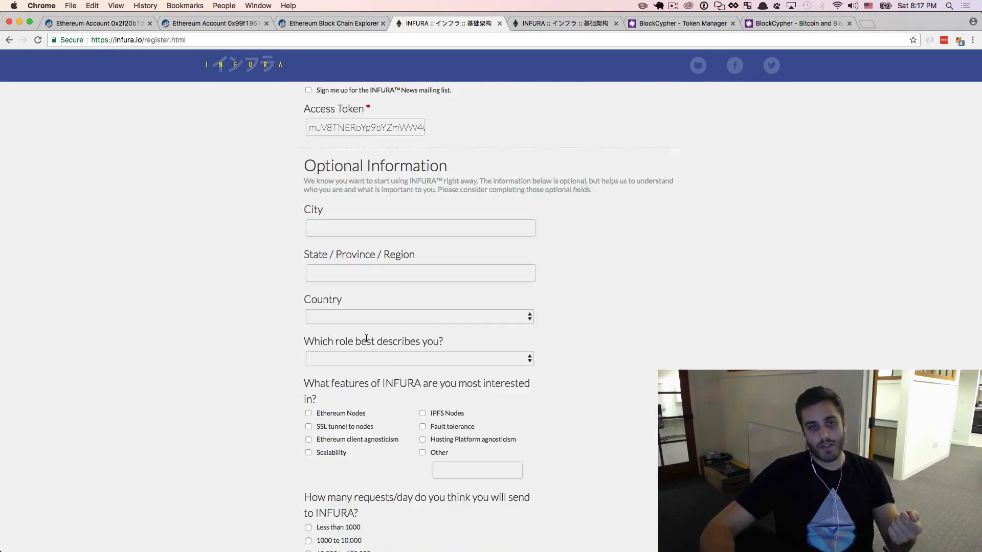
scroll("down", 3)
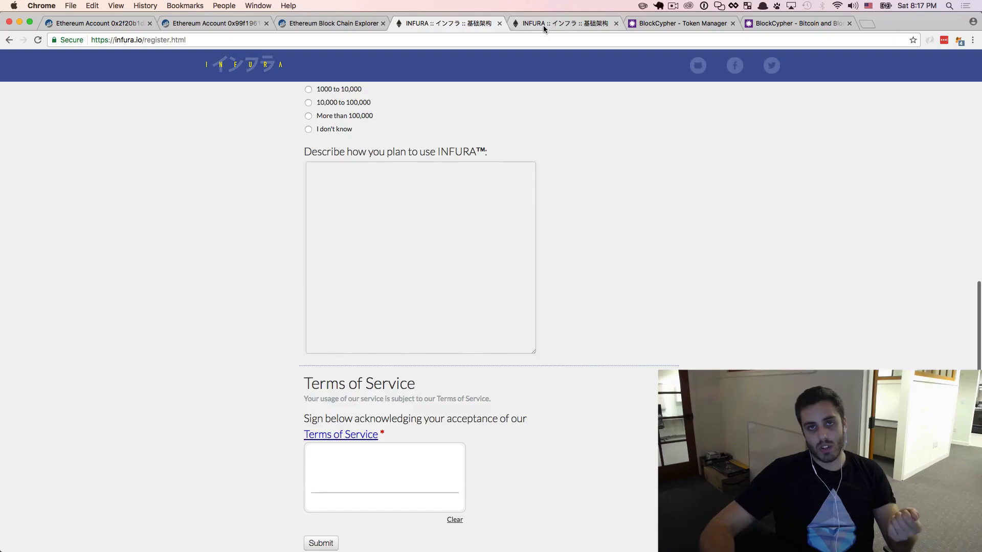
left_click(320, 543)
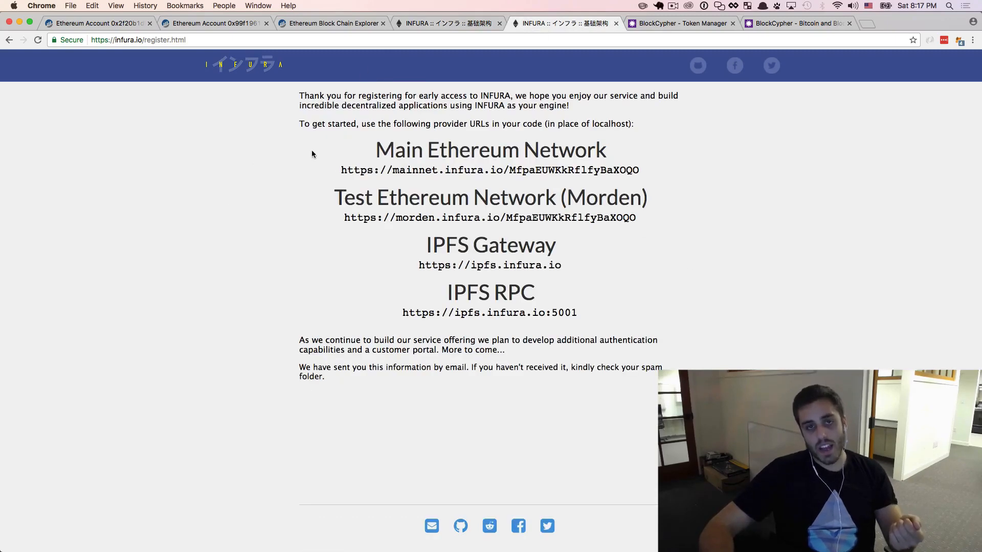
mouse_move(313, 155)
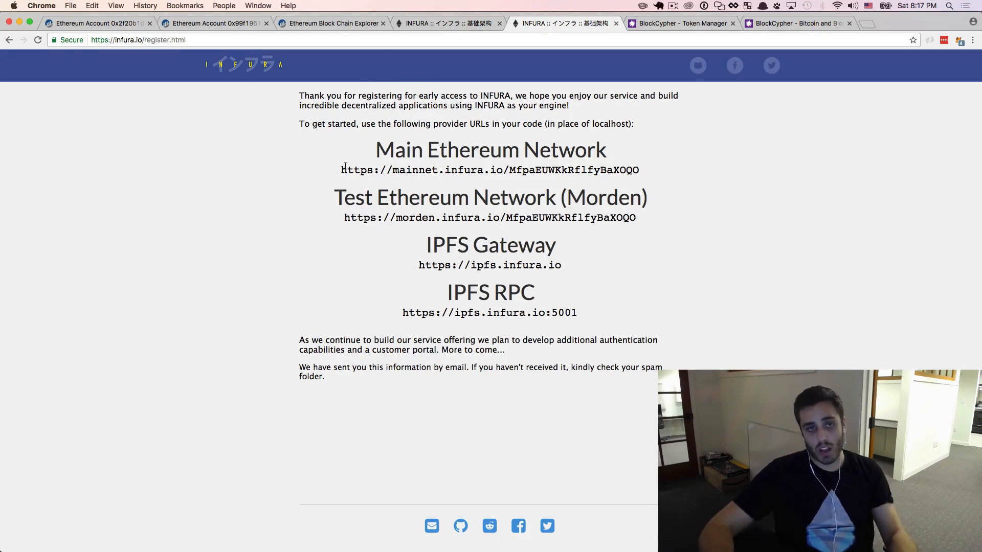
- Select the mainnet.infura.io provider URL under Main Ethereum Network for copying
triple_click(490, 170)
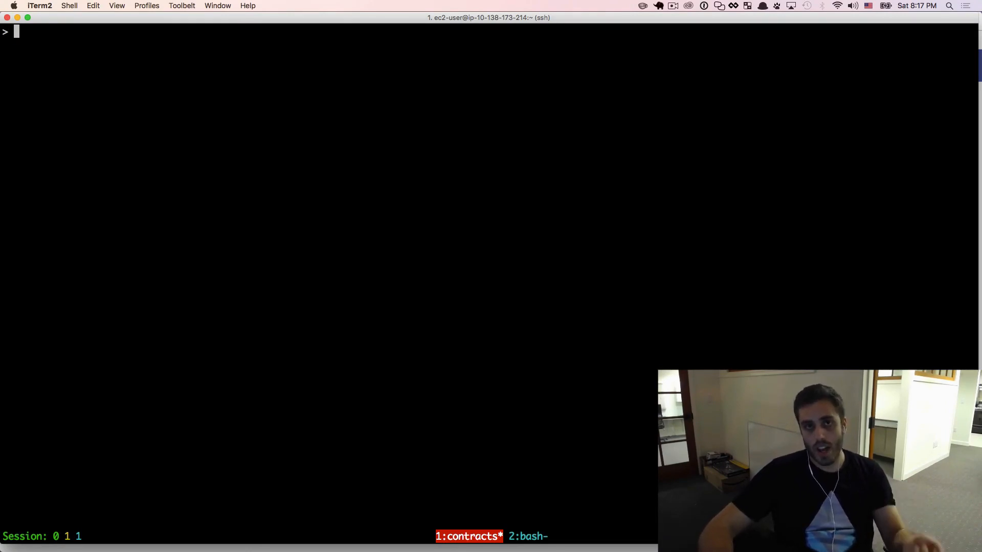
- Define var endpoint with the INFURA mainnet URL and require ethereumjs-tx as EthTx
type("var endpoint = \"https://mainnet.infura.io/MfpaEUWKkRflfyBaXOQO")
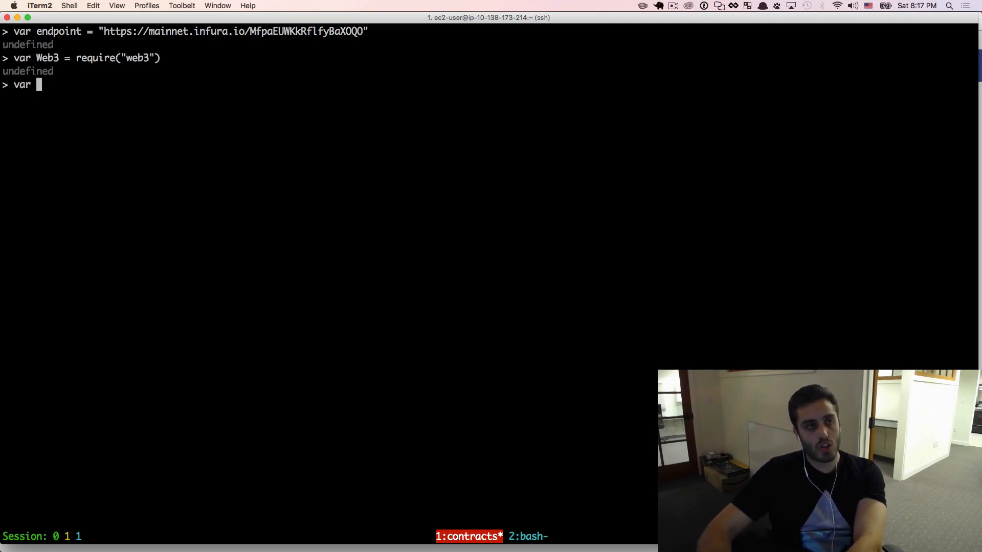
type("EthTx = require")
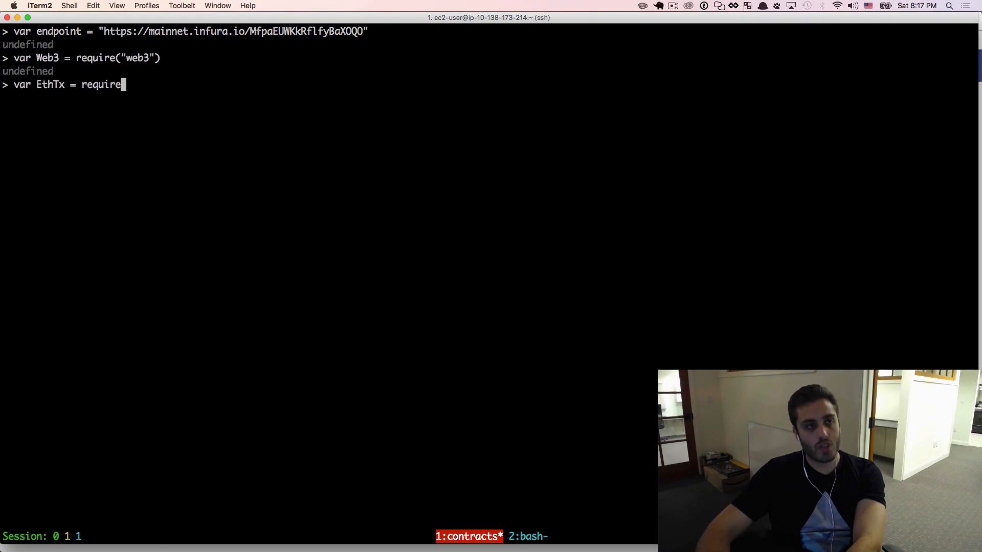
type("(\"ethereumjs-tx")
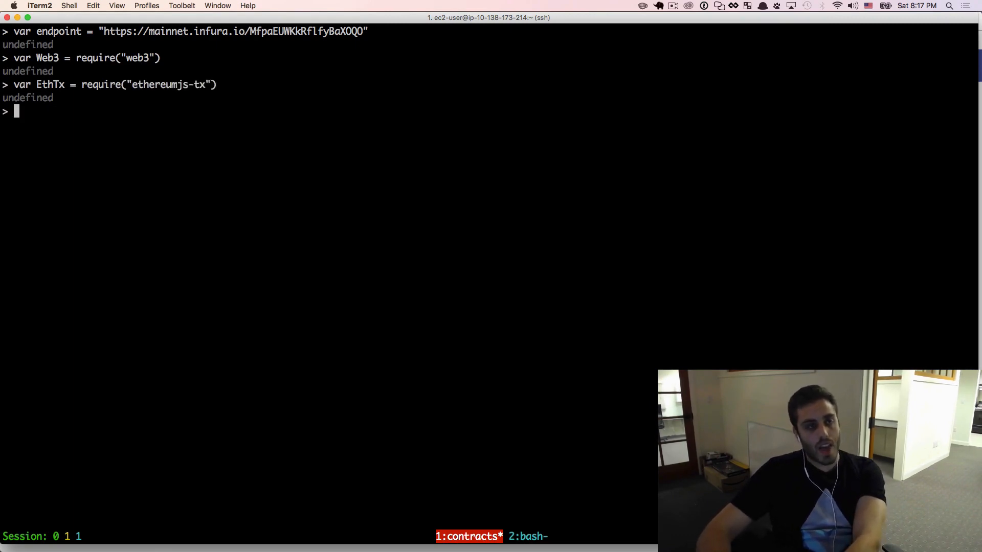
- Create var web3 = new Web3(new Web3.providers.HttpProvider(endpoint))
type("var web3")
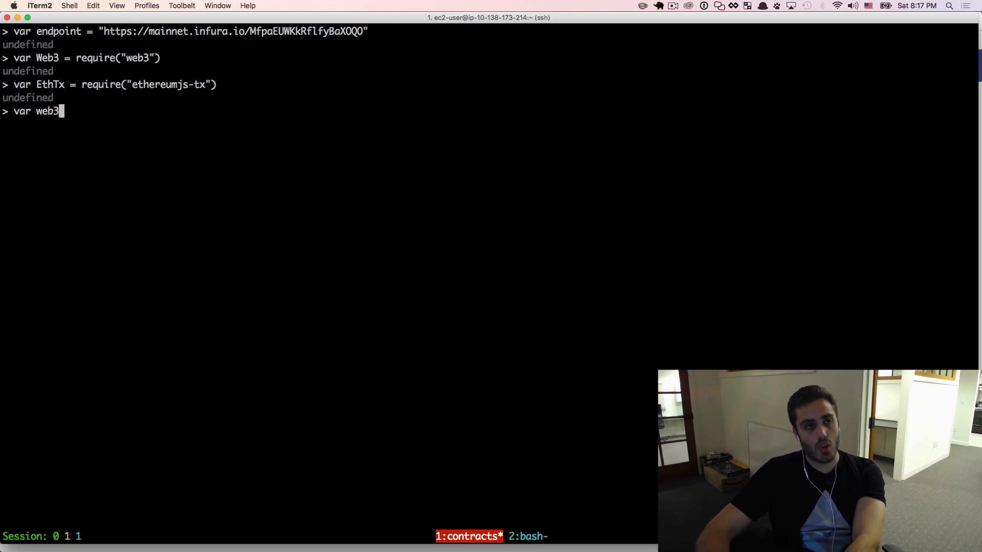
type("= new Web3(new Web3")
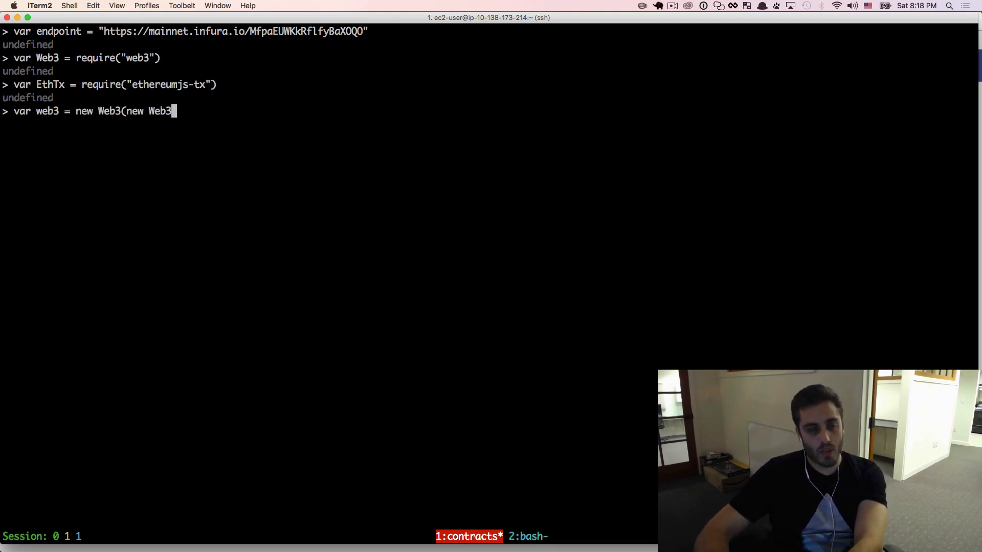
type(".providers.")
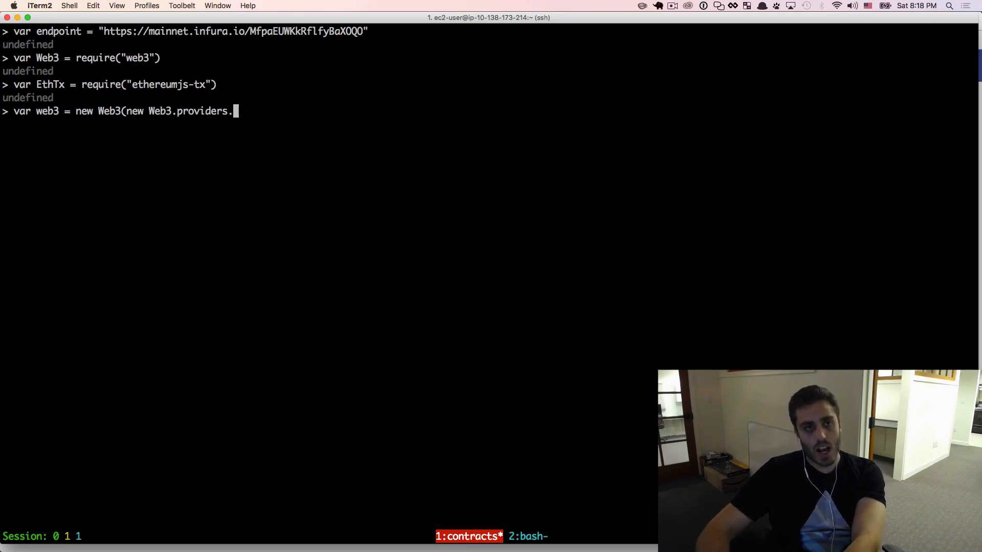
type("HttpProvider(endp")
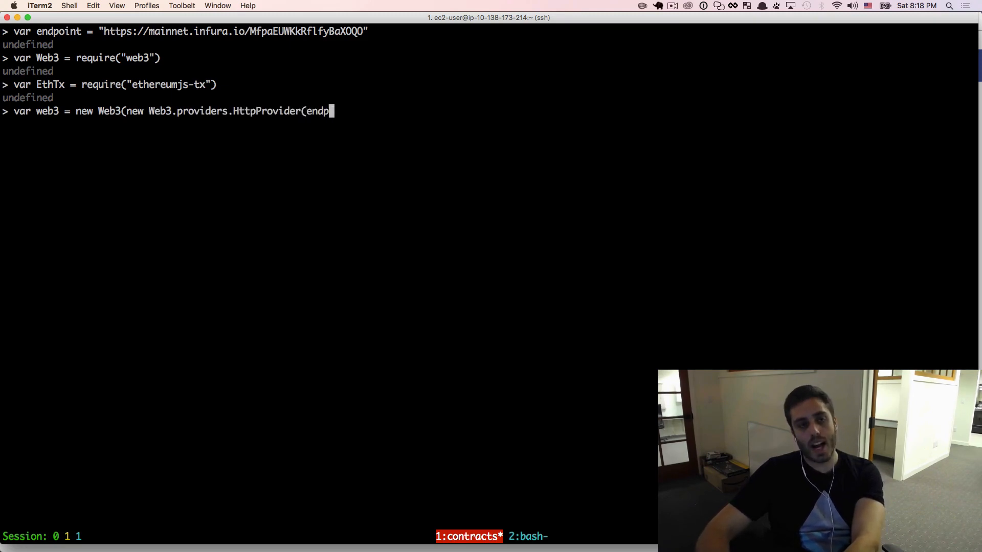
type("oint))")
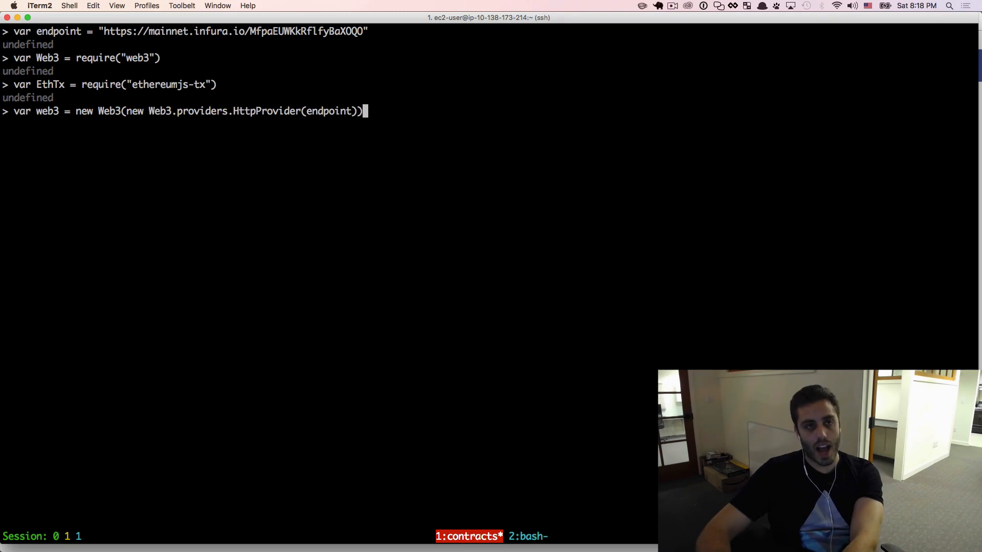
key("Return")
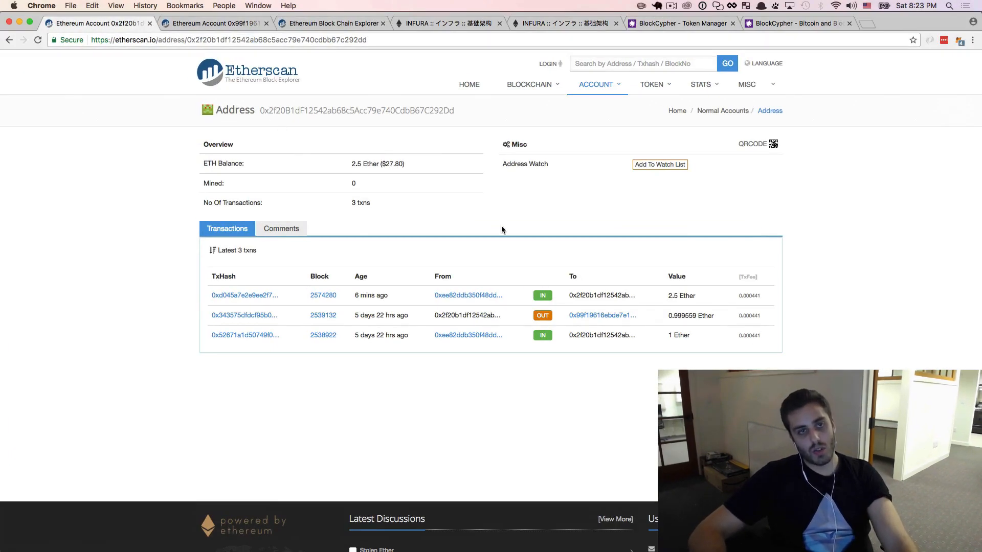
mouse_move(495, 163)
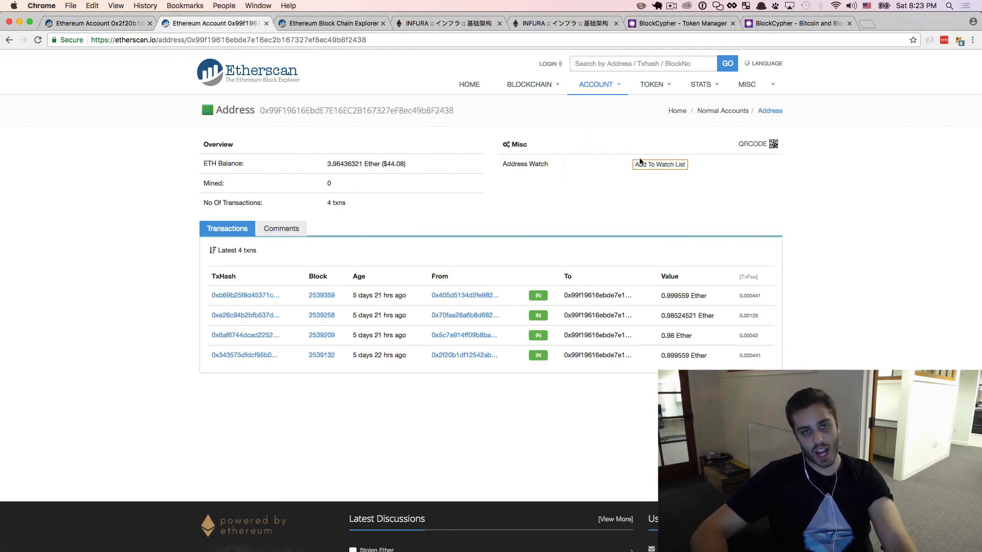
mouse_move(353, 216)
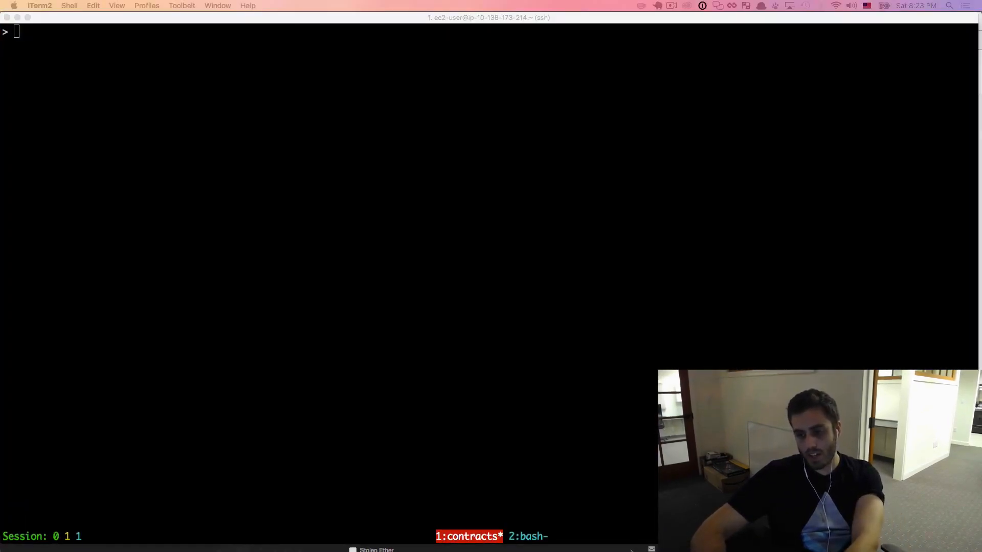
- Store addr1 = "0x2f20…92dd" and addr2 = "0x99f1…2438", then begin var rawTx
type("var addr1 = \"0x2f20b1df12542ab68c5acc79e740cdbb67c292dd\"")
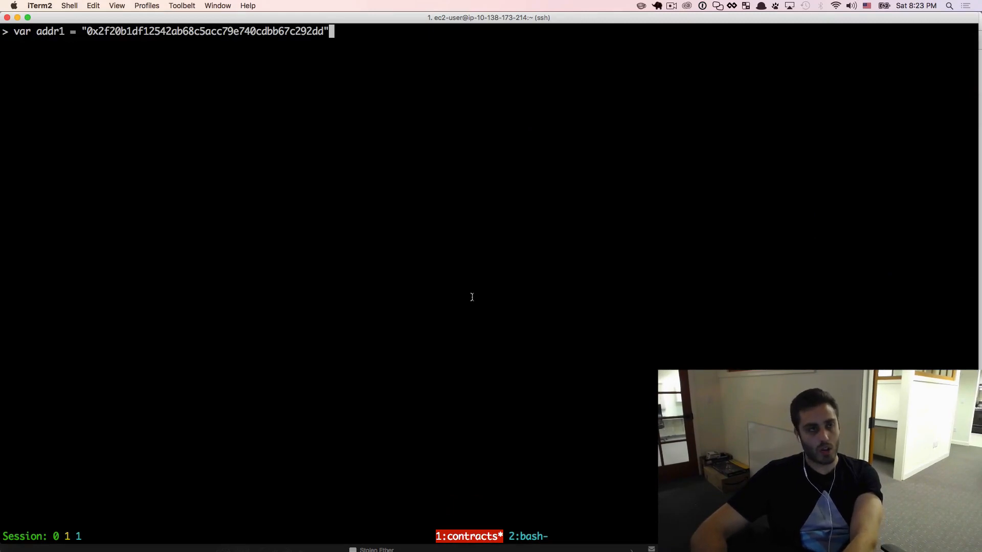
key("Return")
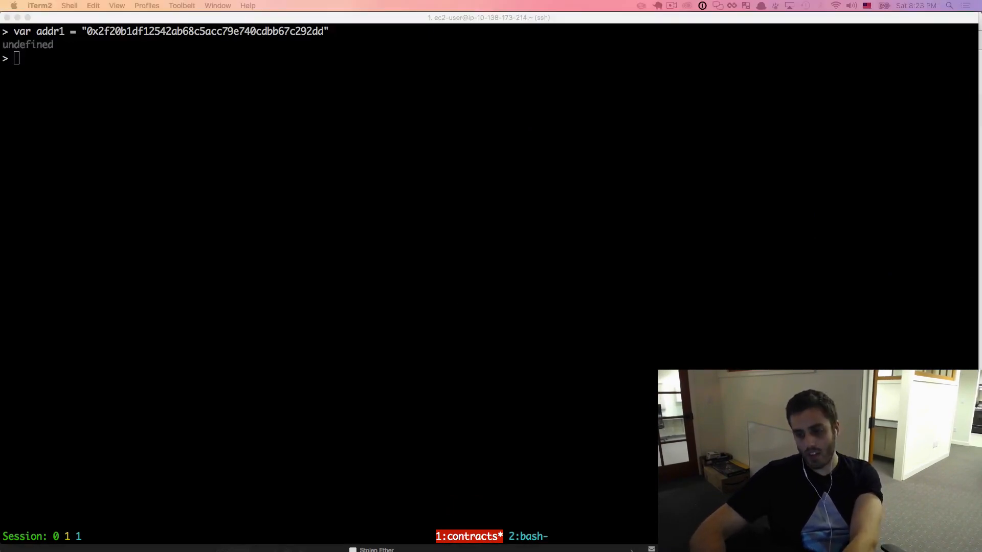
type("var addr2 = \"0x99f19616ebde7e16ec2b167327ef8ec49b8f2438\"")
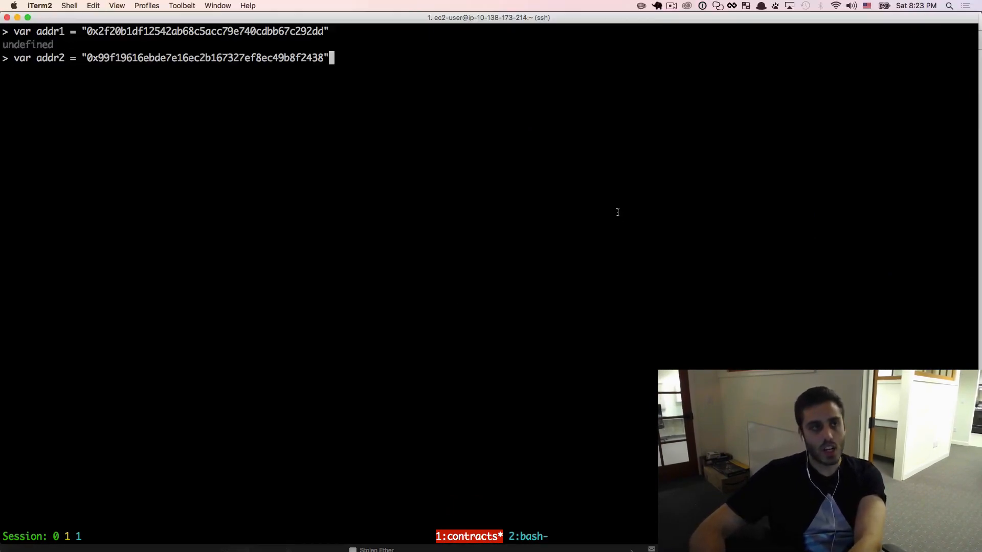
key("Return")
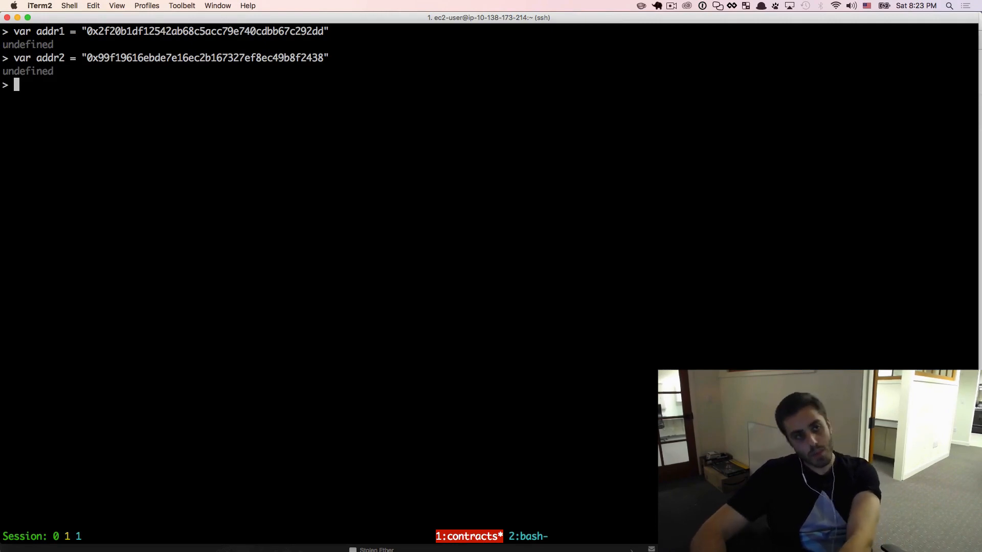
type("var rawTx = {")
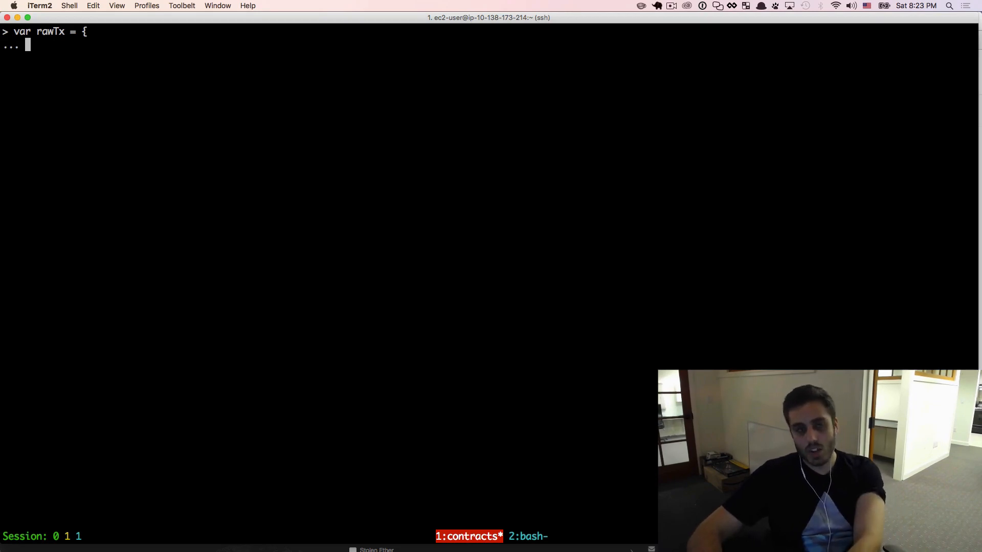
- Set rawTx nonce from getTransactionCount(addr1), to: addr2, and gasPrice web3.toHex(210000000…)
type("nonce: web3.toHex(web3.")
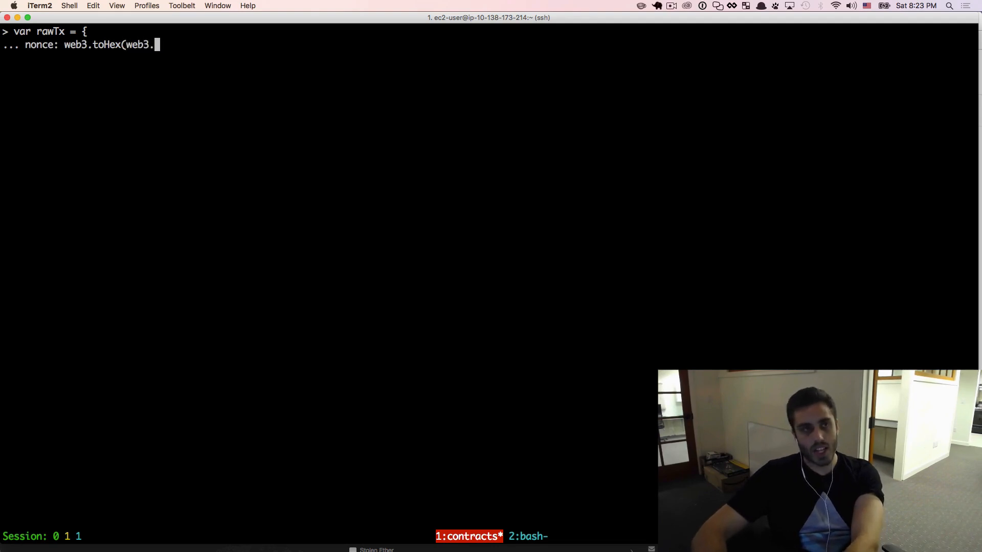
type("eth.getTransaction")
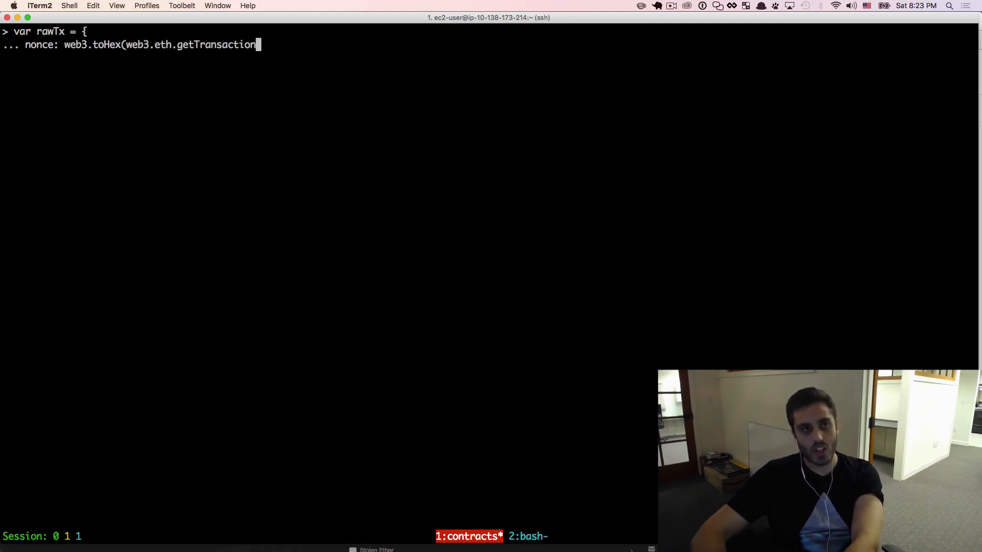
type("Count(addr1)),")
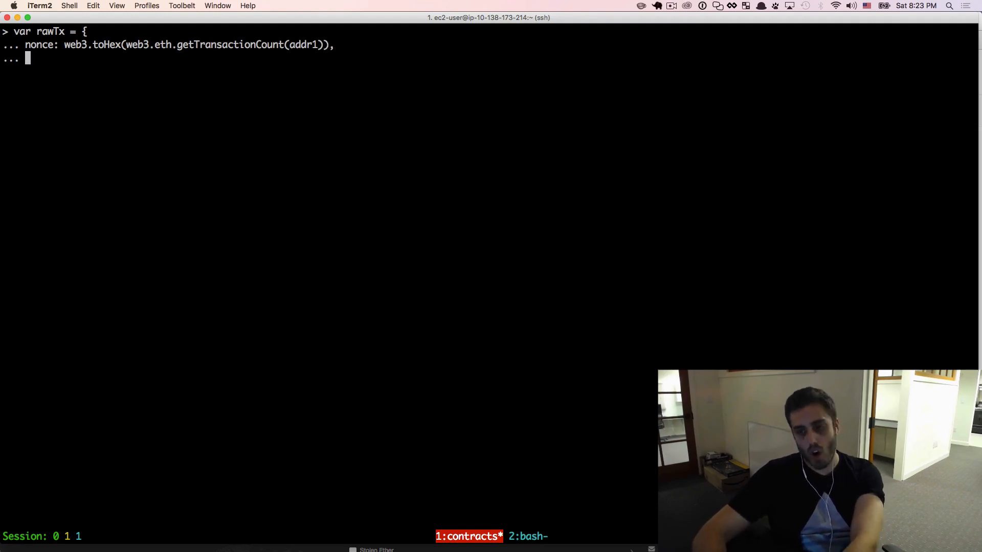
type("to: addr2,")
type("gasPr")
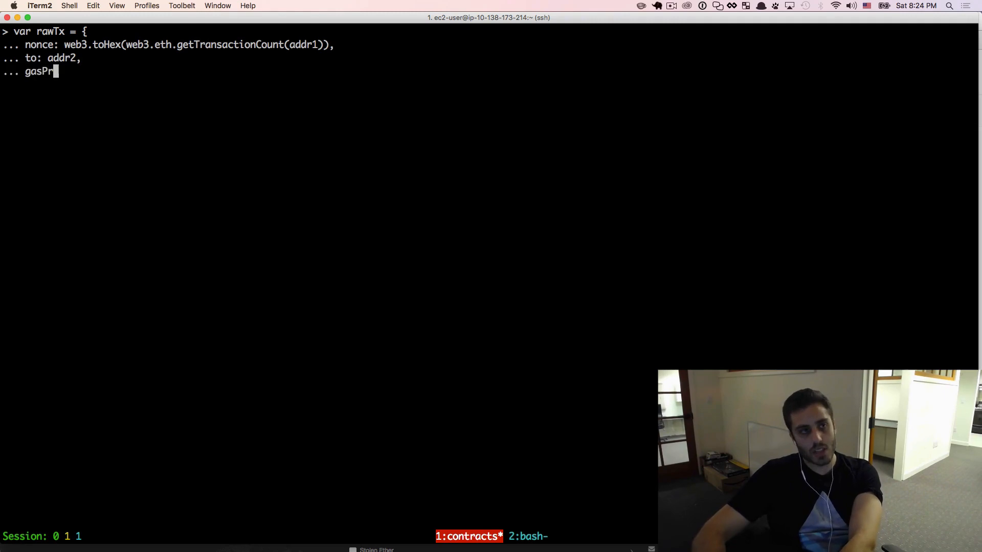
type("ice: web3.T")
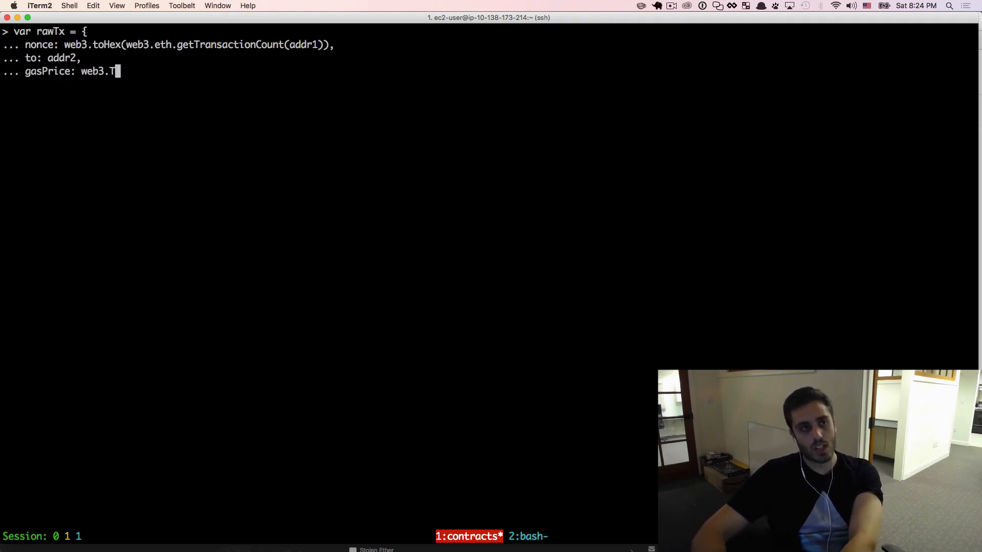
type("oHex(")
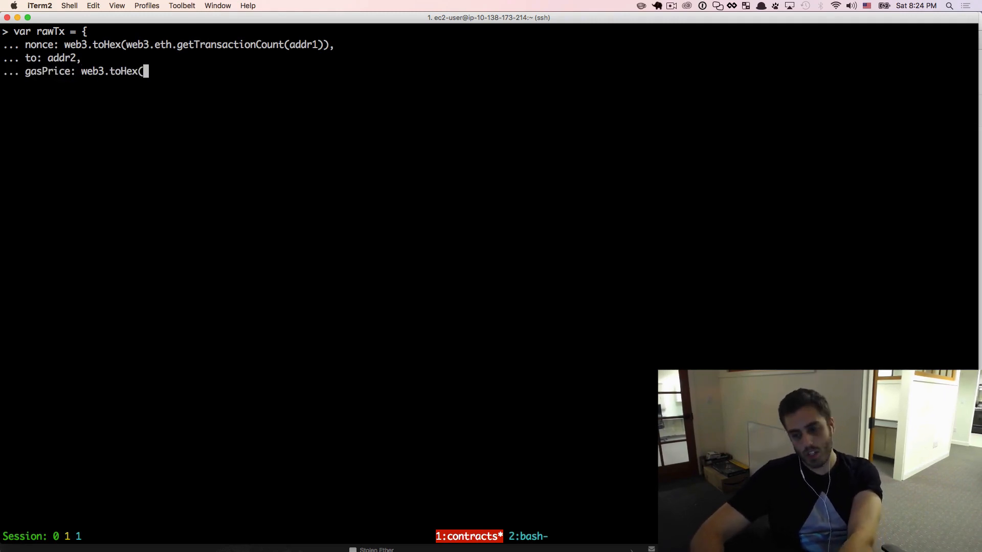
type("21")
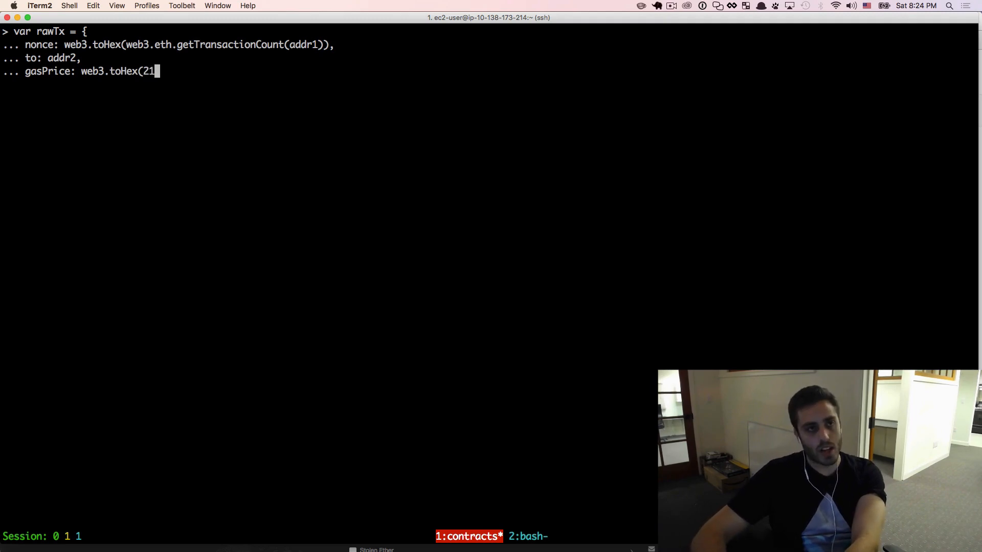
type("000000000),")
type("gas")
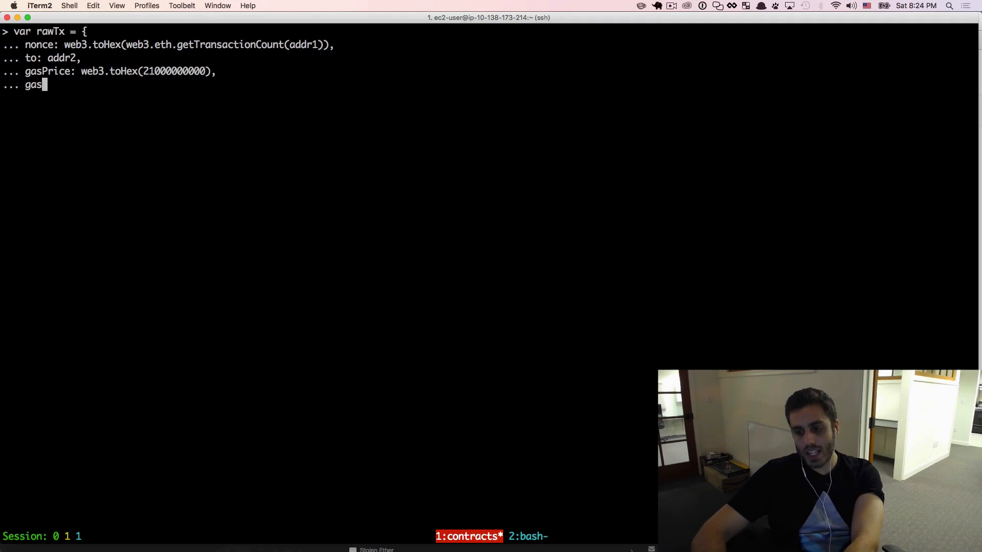
- Add gasLimit web3.toHex(21000), value web3.toHex(web3.toWei(1, 'ether')) and data ""
type("Limit:")
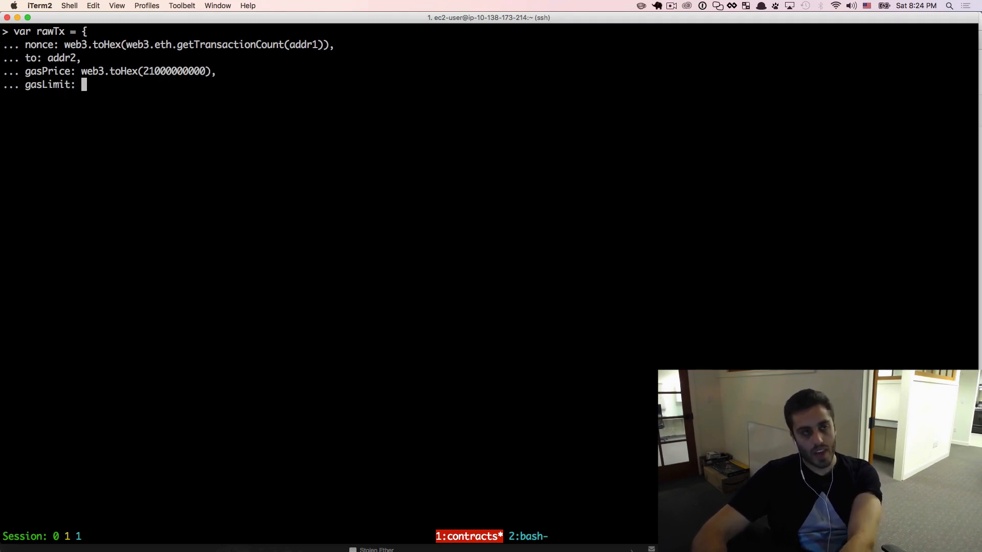
type("web3.toHex")
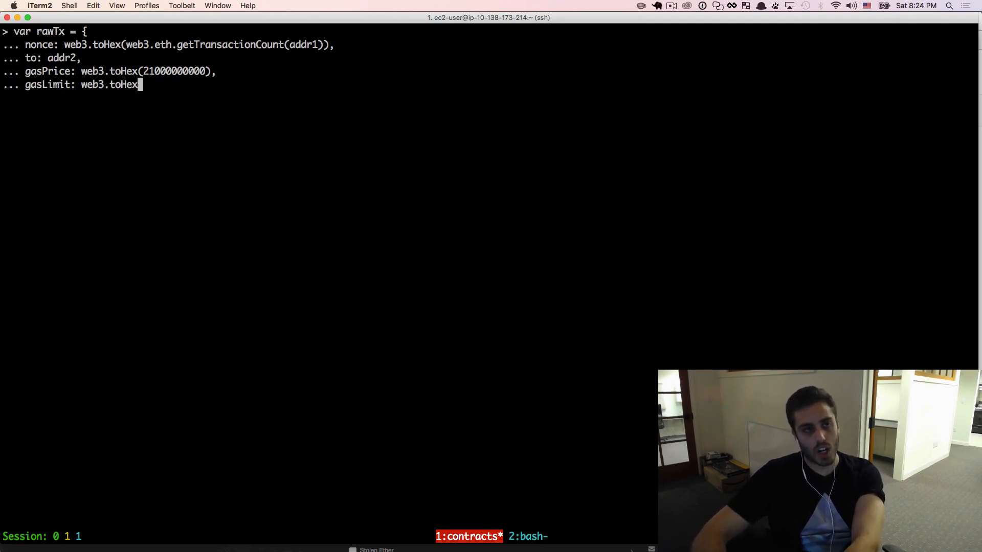
type("(21000),")
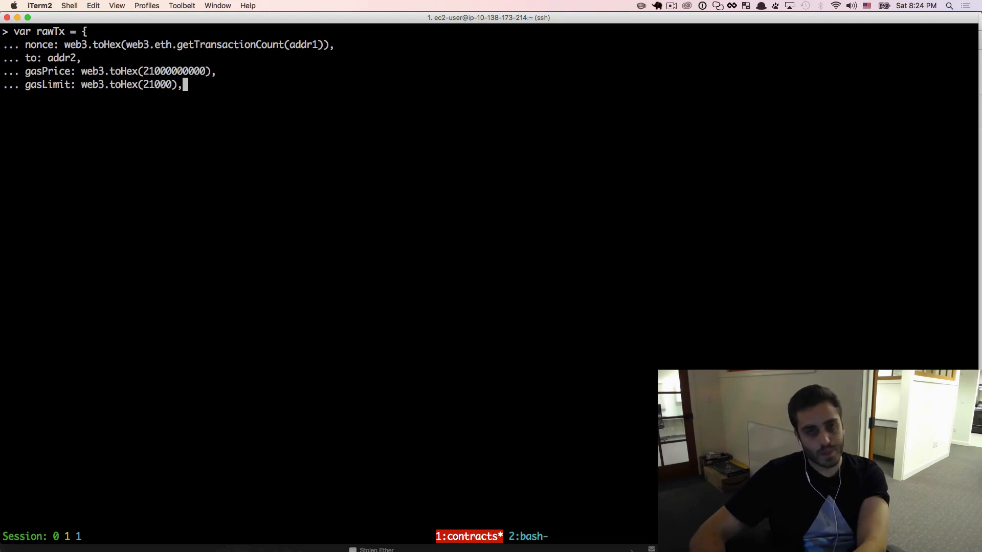
type("value:")
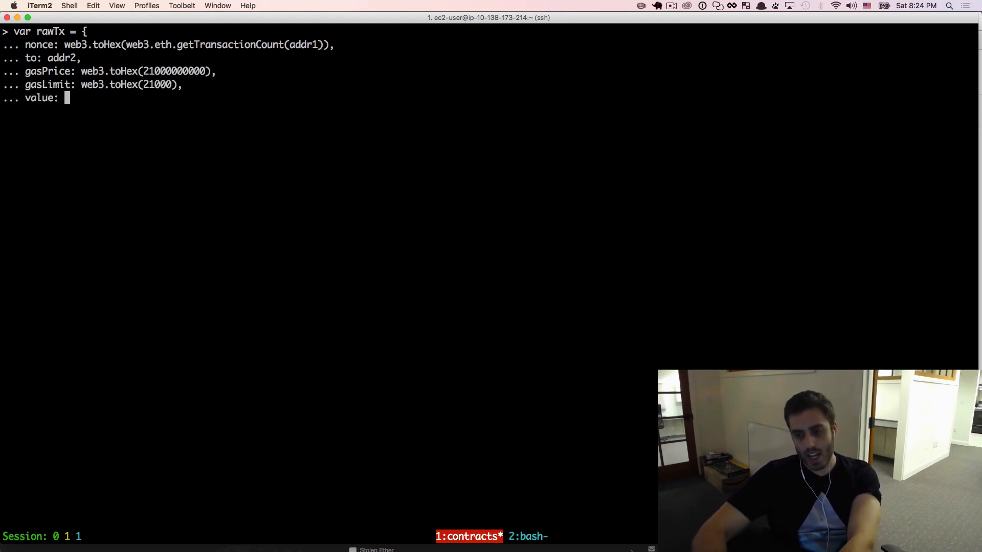
type("web3.toHe")
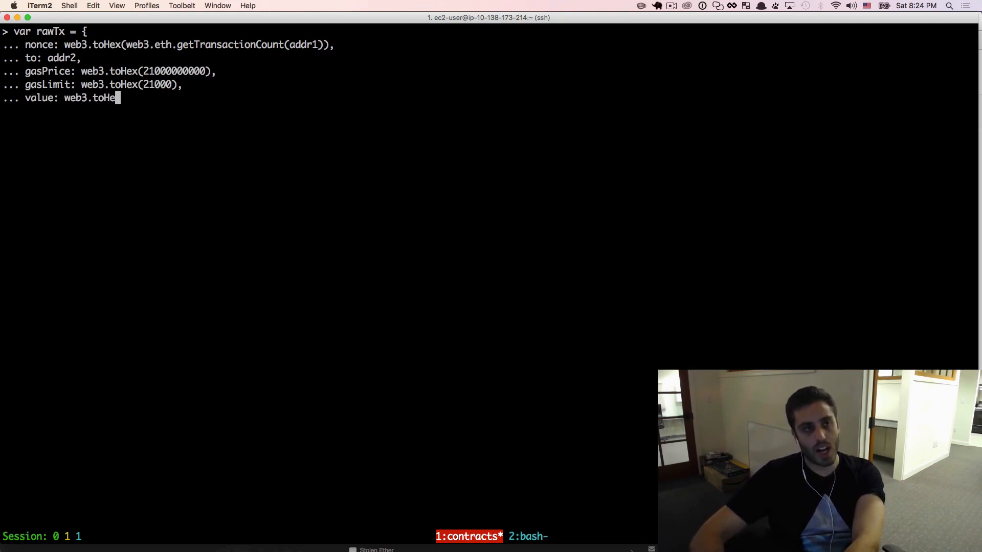
type("(web3.t")
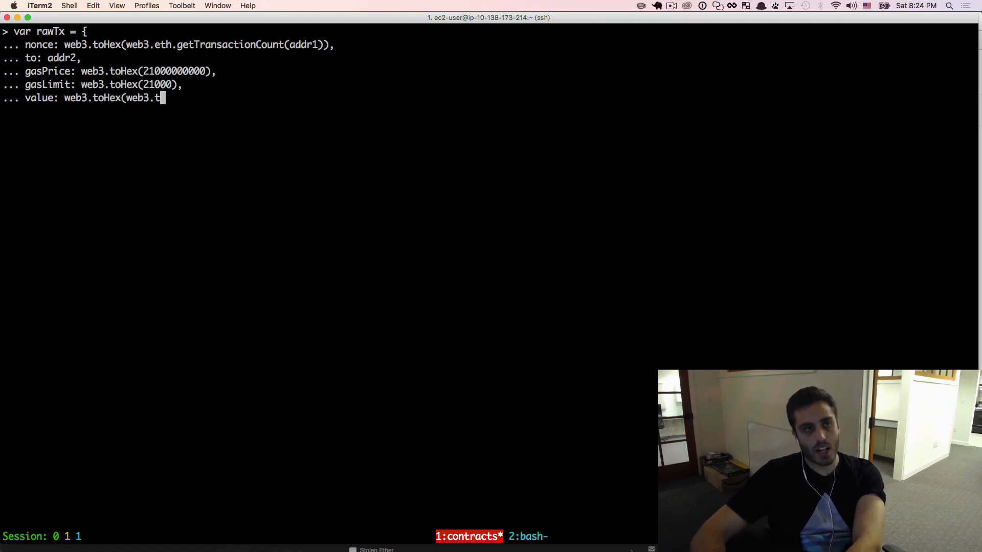
type("oWei(1, 'ether')),")
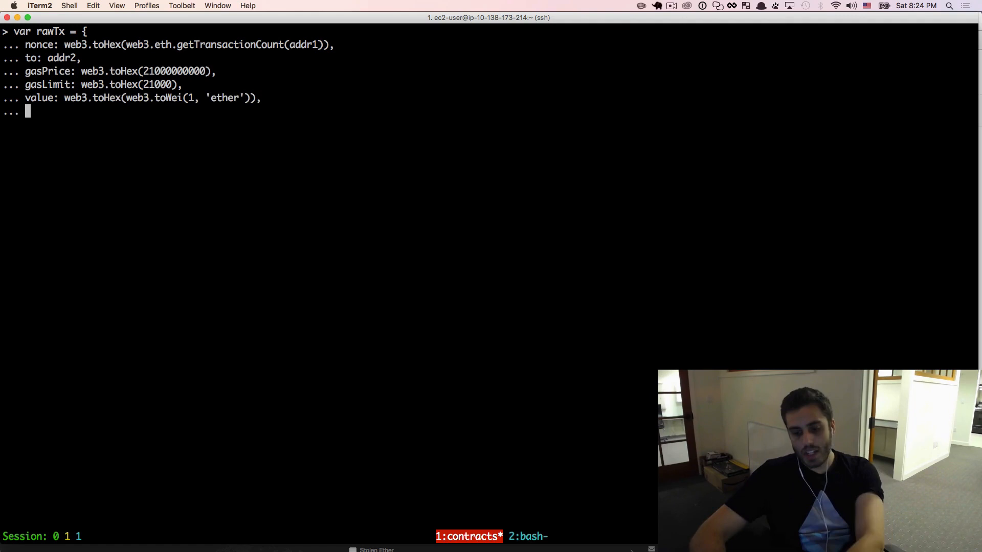
type("data: \"\"")
type("raw")
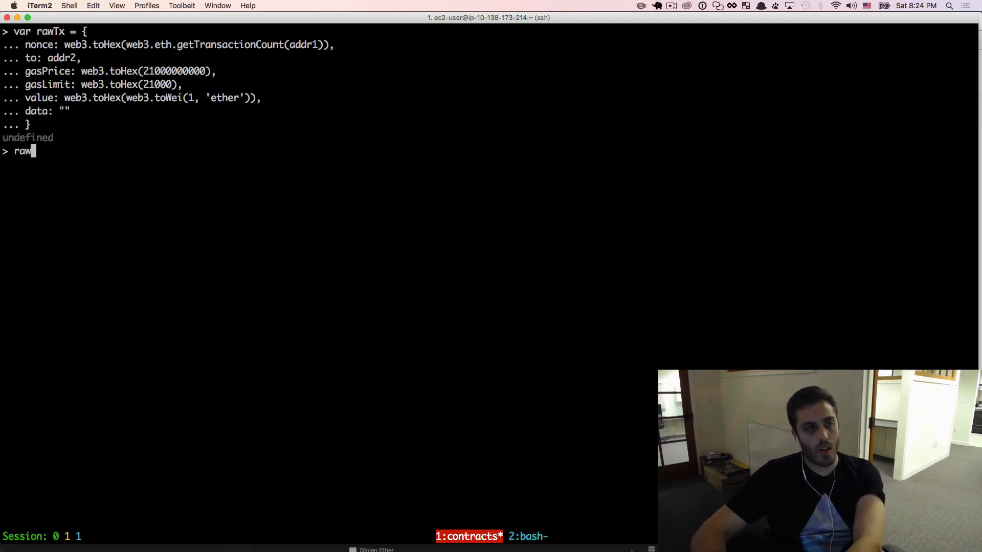
- Clear the console and store the sender's private key string as var pKey1
key("ctrl+l")
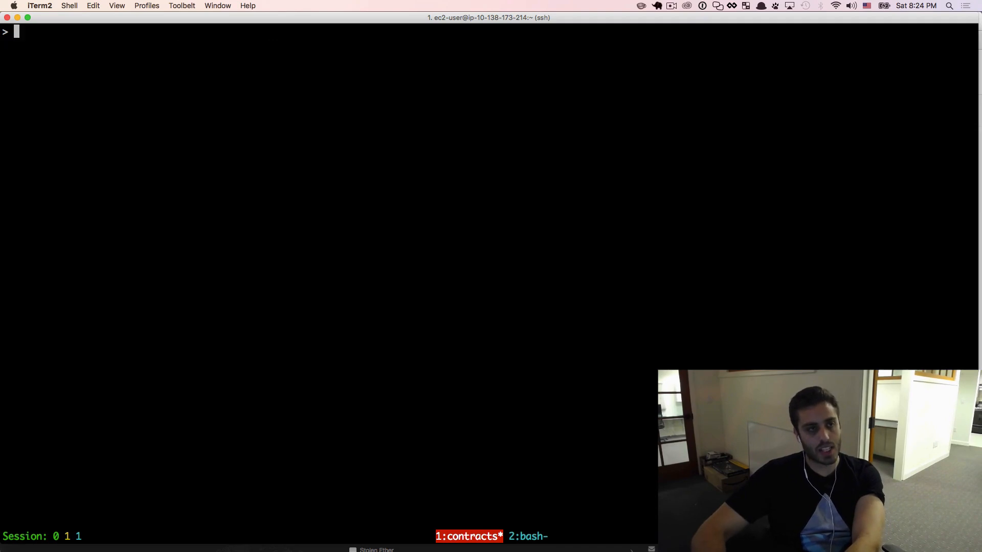
type("var pK")
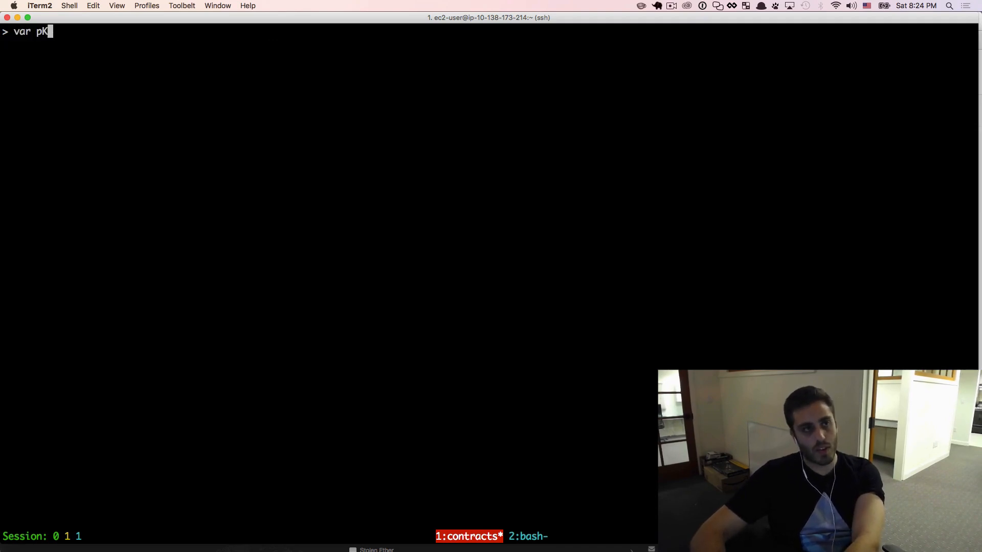
type("ey1 = \"")
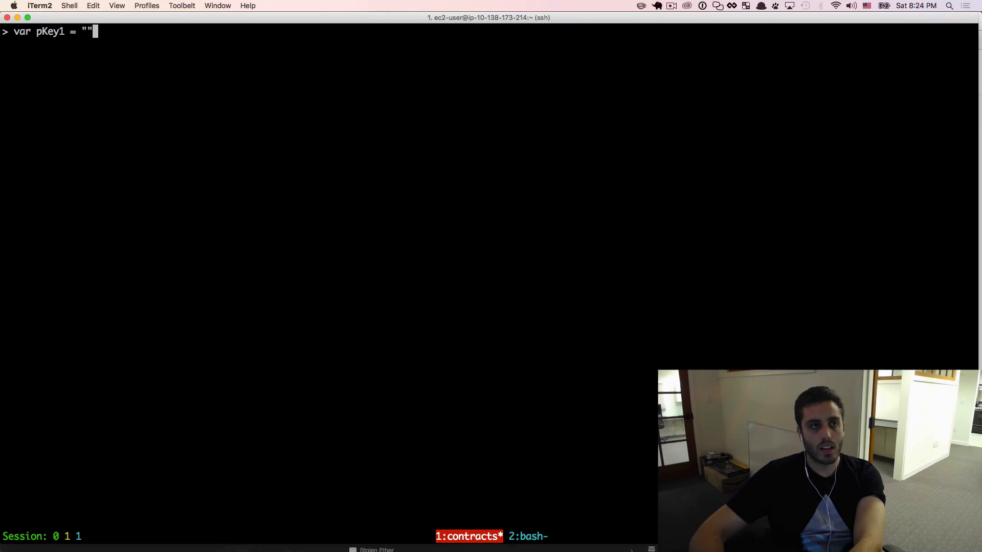
key("Return")
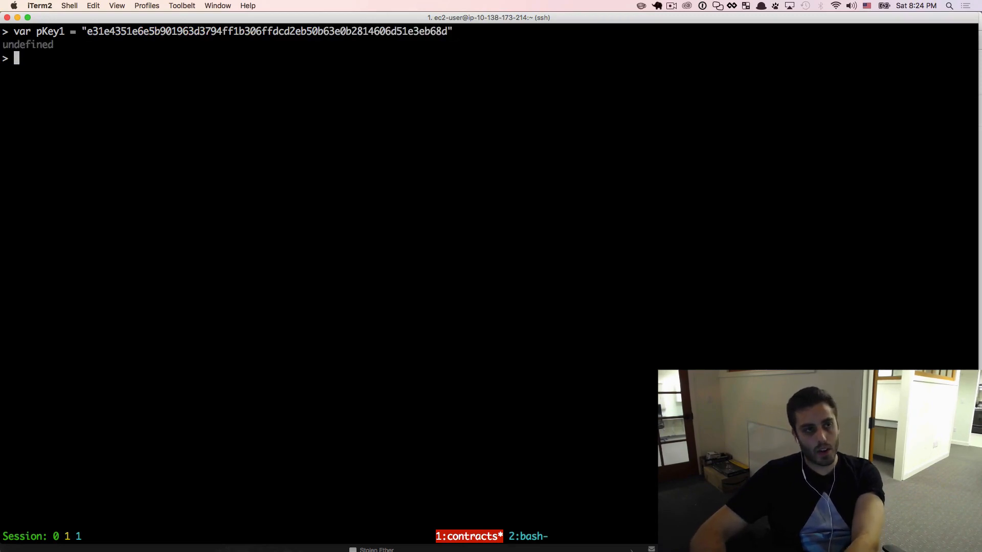
- Define var pKey1x = new Buffer(pKey1, 'hex') to get the key as a buffer
type("var pKey")
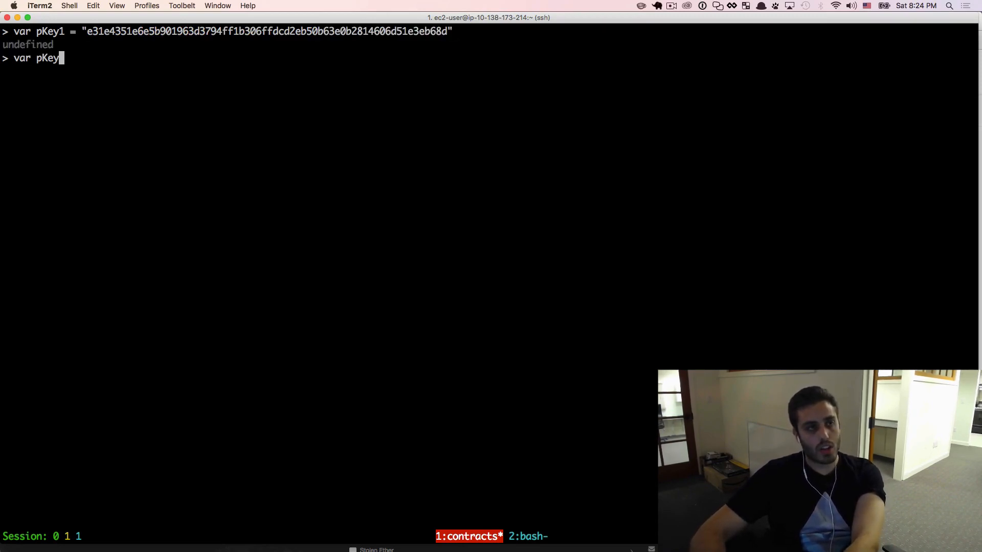
type("1x = new")
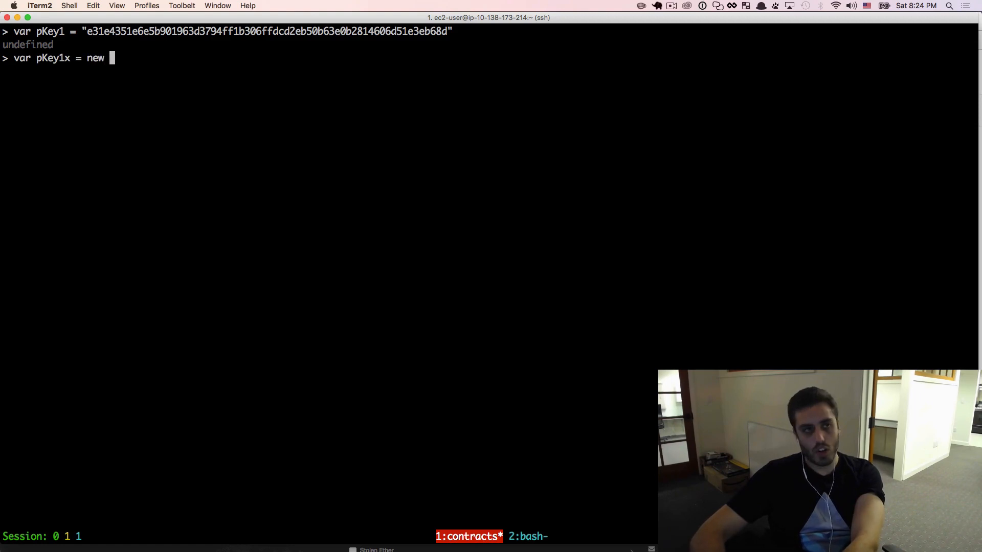
type("Buffer(p")
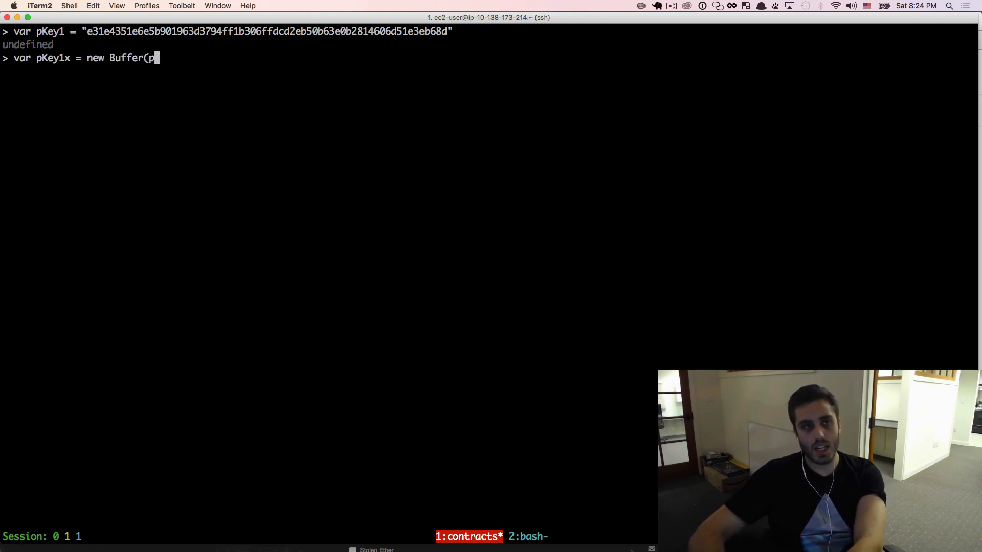
type("Key1, 'he")
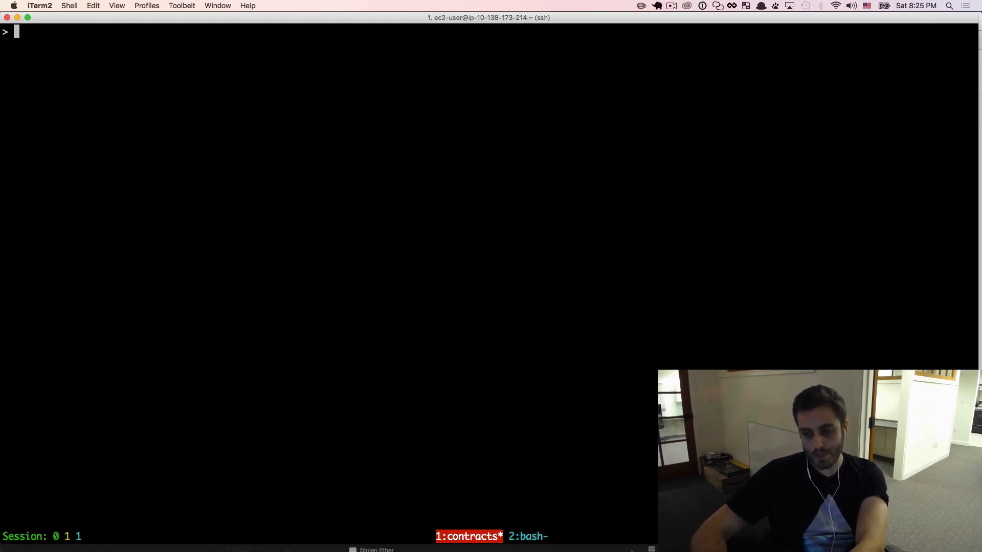
- Create var tx = new EthTx(rawTx) and sign it with tx.sign(pKey1x)
type("var")
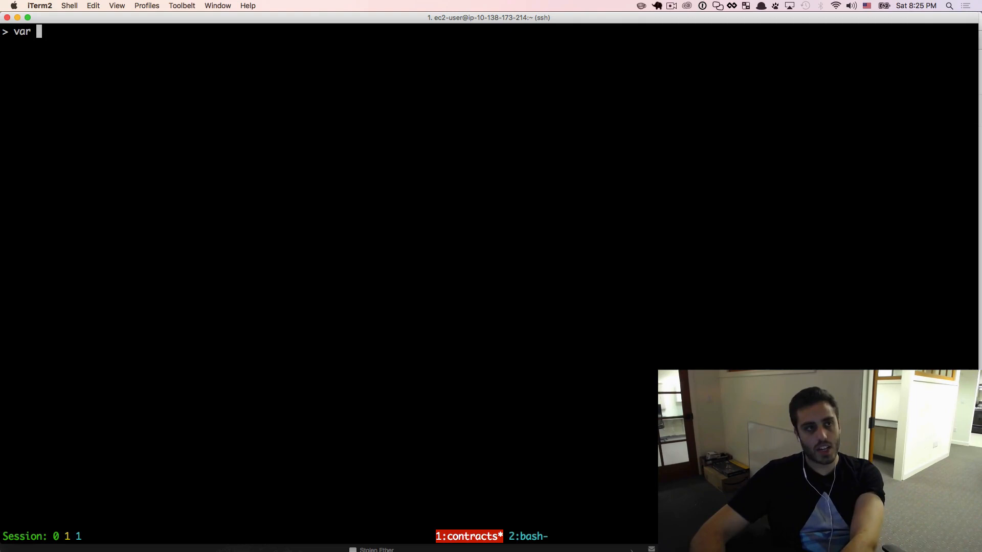
type("tx = n")
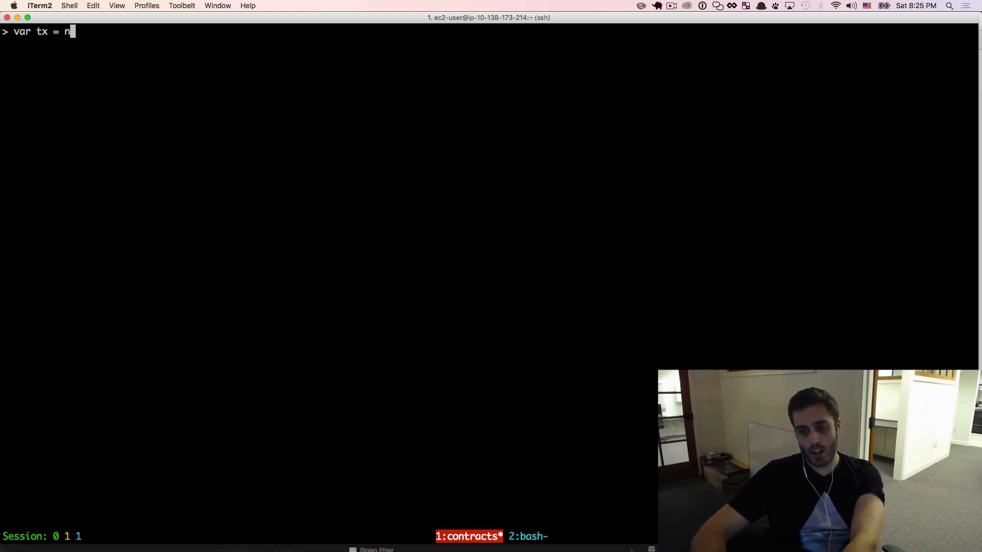
type("ew EthTx(raw")
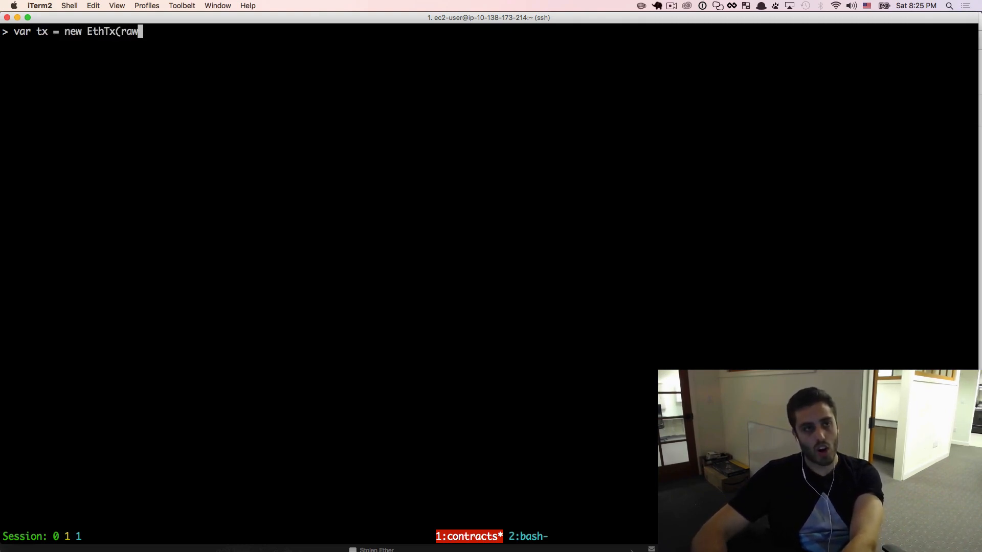
key("Return")
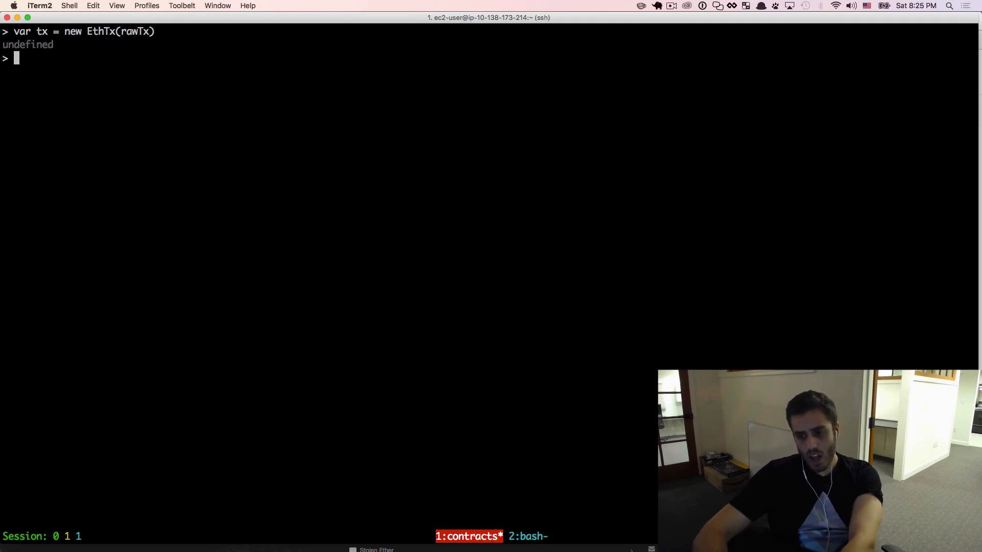
type("tx.sign(")
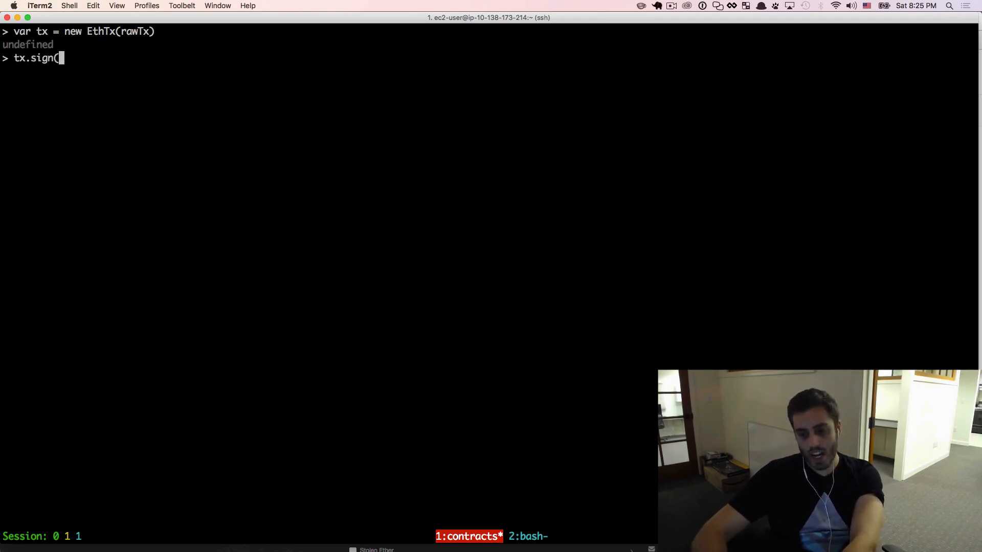
type("pKey1x")
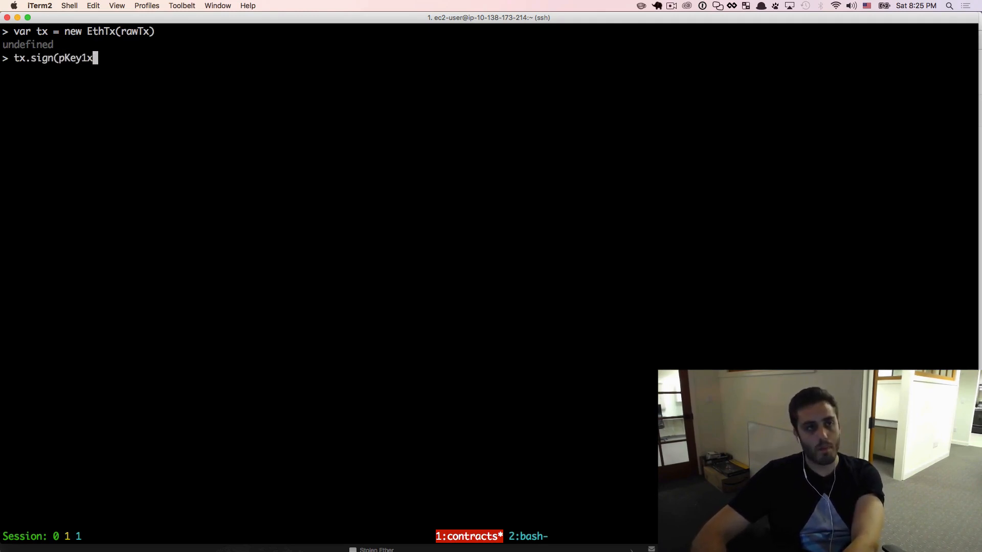
key("Return")
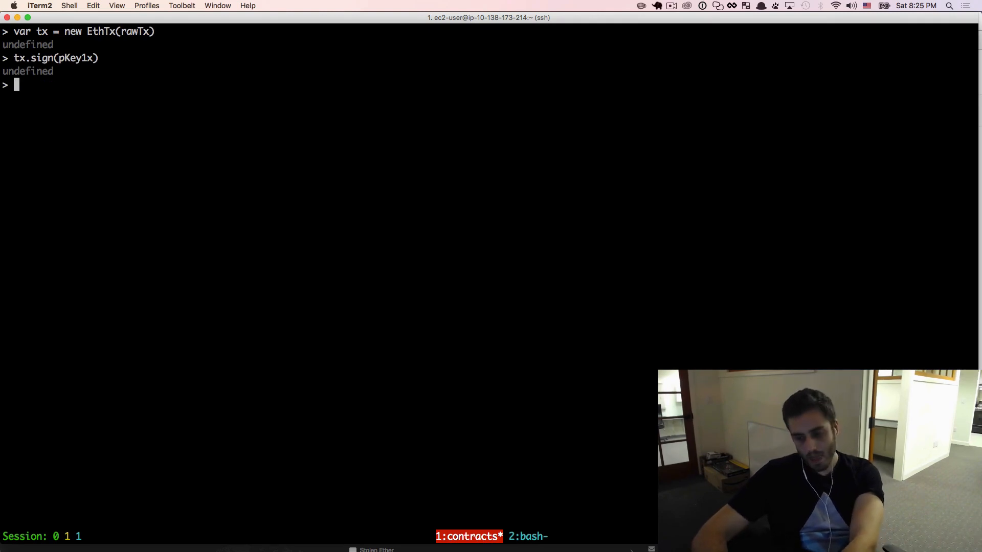
- Build var serializedTx = `0x${tx.serialize().toString('hex')}`
type("var seri")
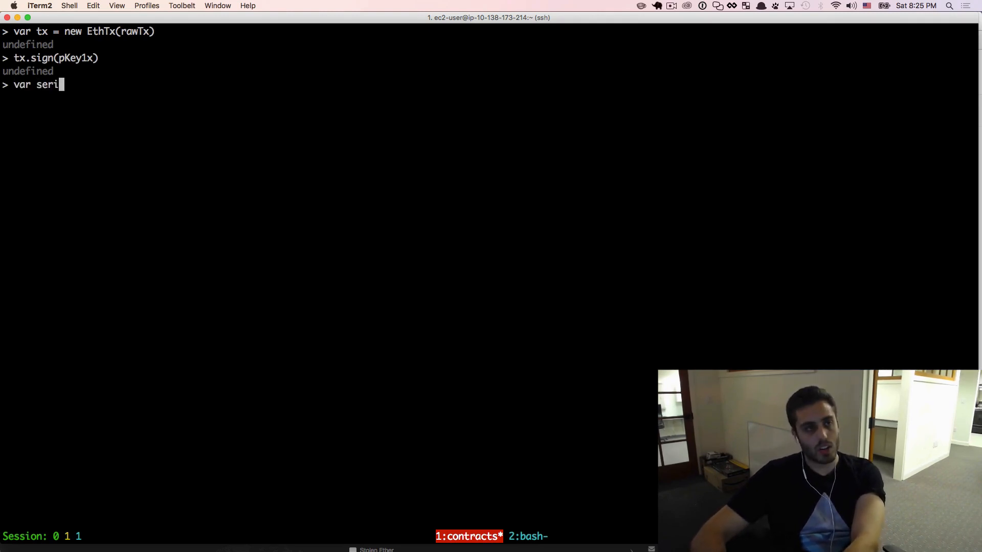
type("alizedTx =")
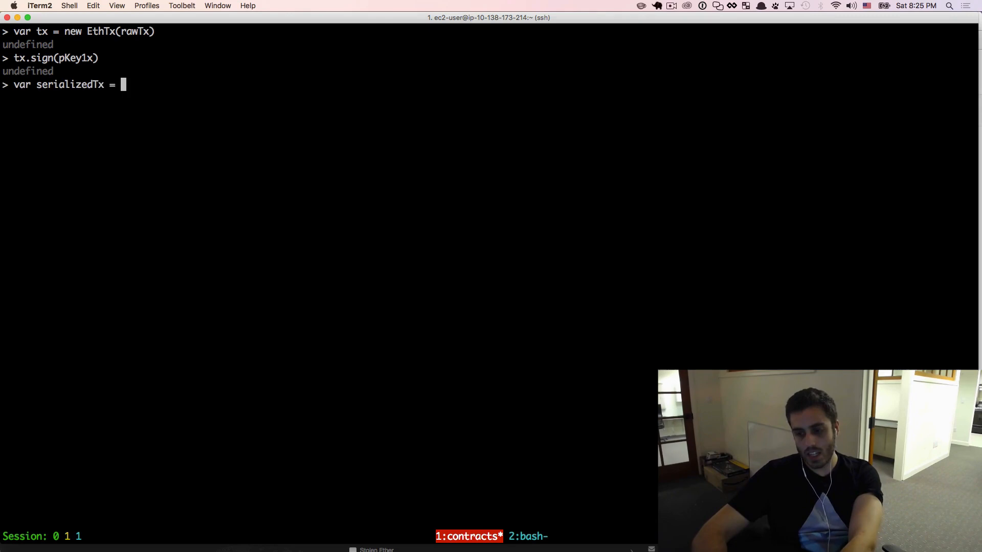
type("`0x${")
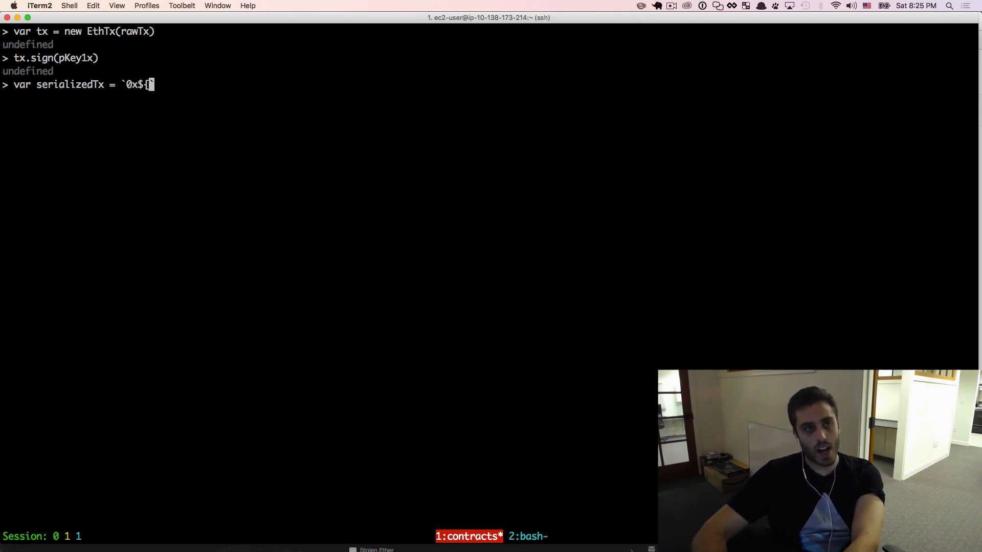
type("tx.serial")
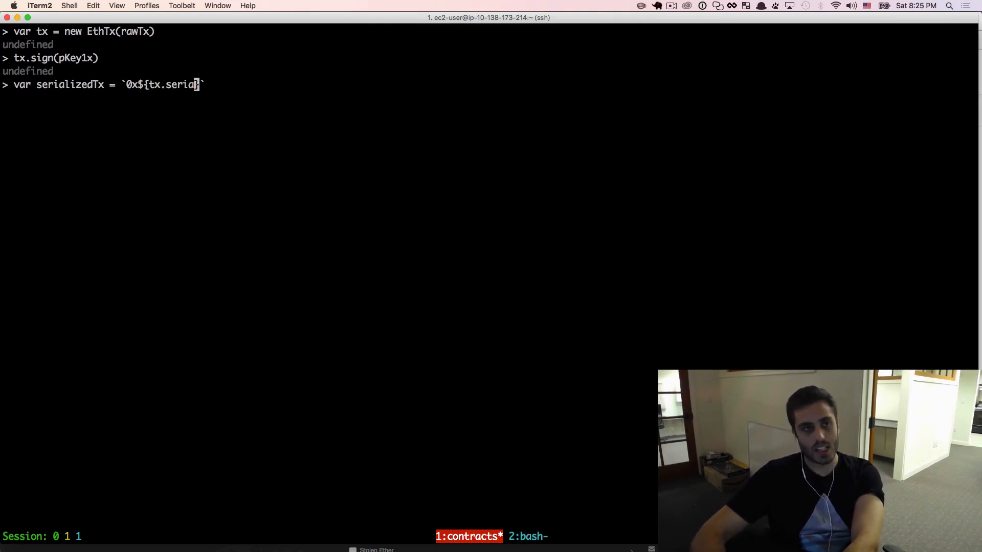
type("ize().toS")
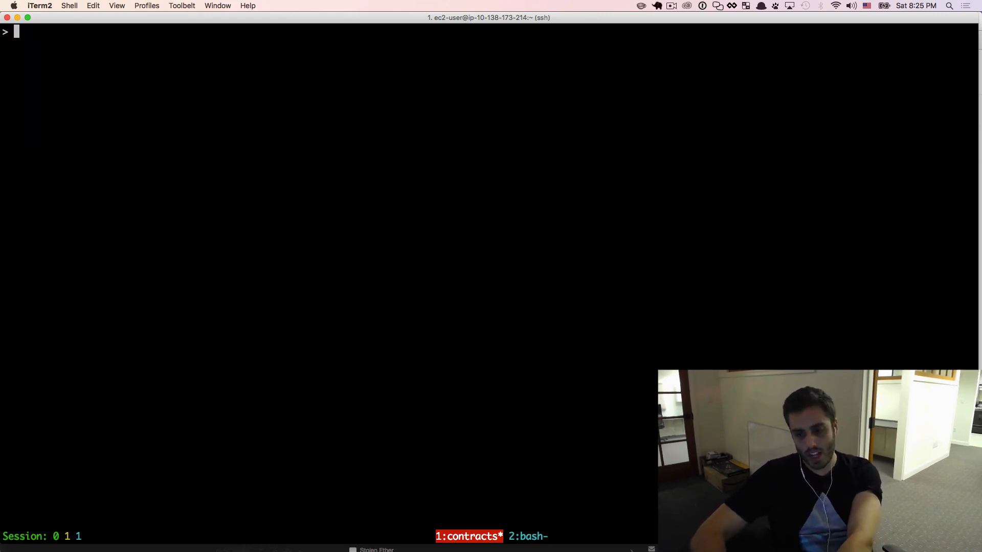
- Call web3.eth.sendRawTransaction(serializedTx, ...) to broadcast the signed transaction
type("web3")
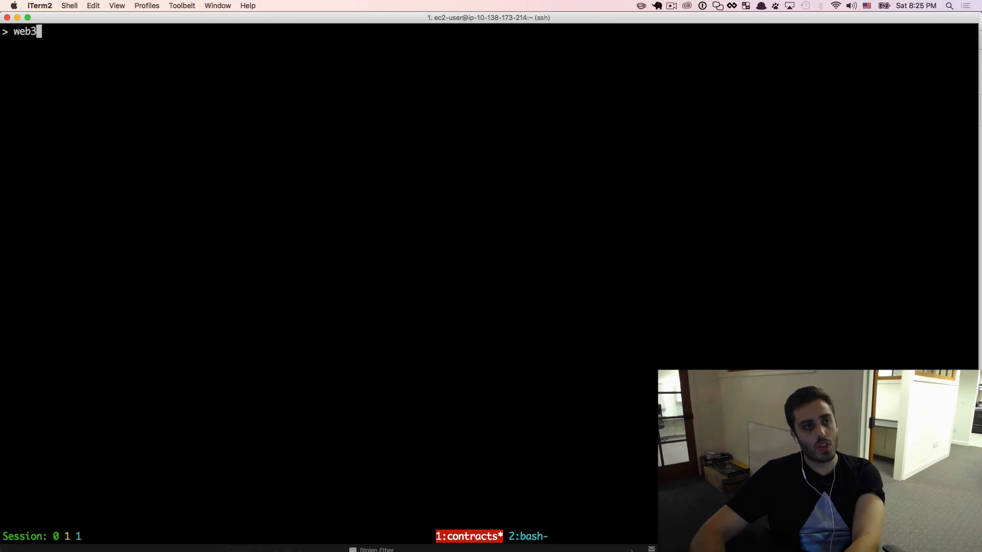
type(".s")
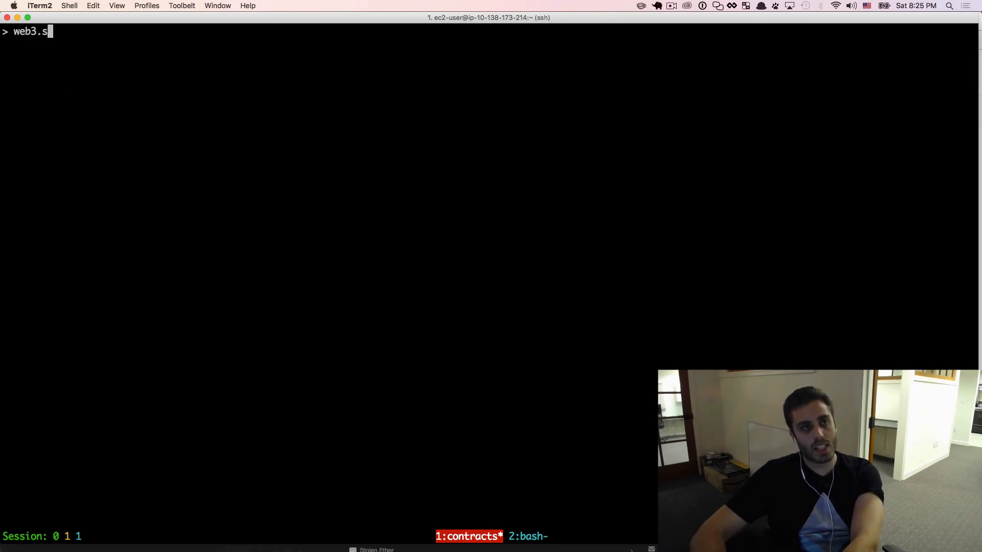
type("e")
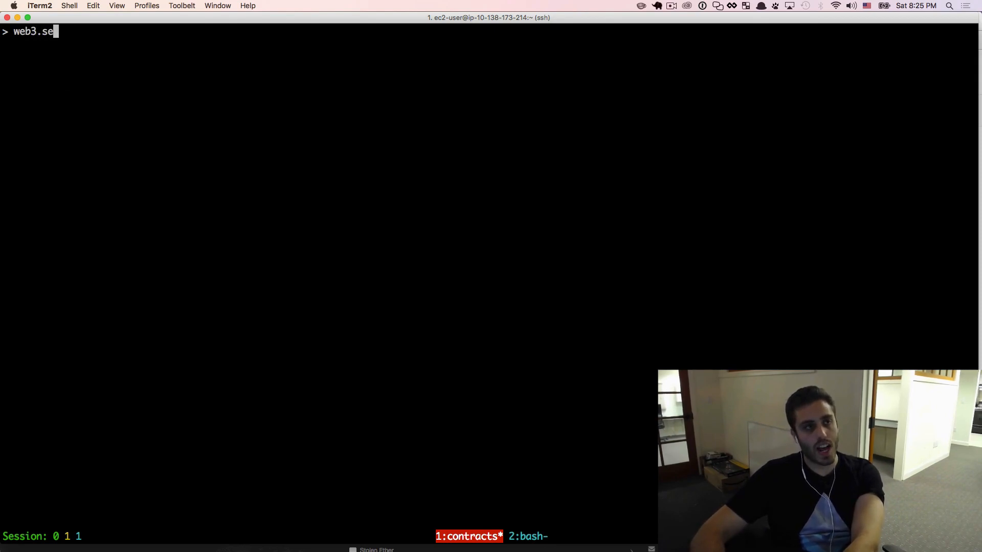
type("th.sendT")
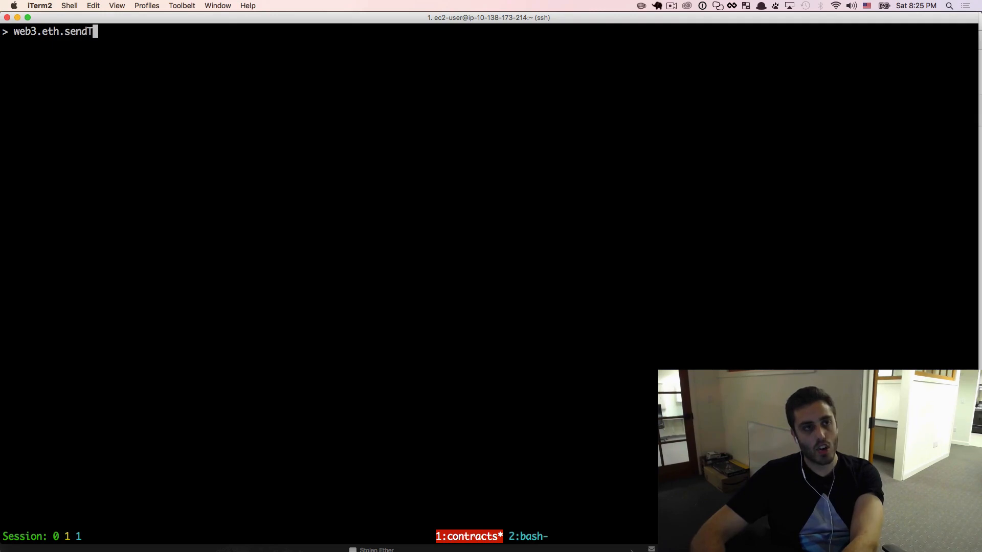
type("RawTransaction(")
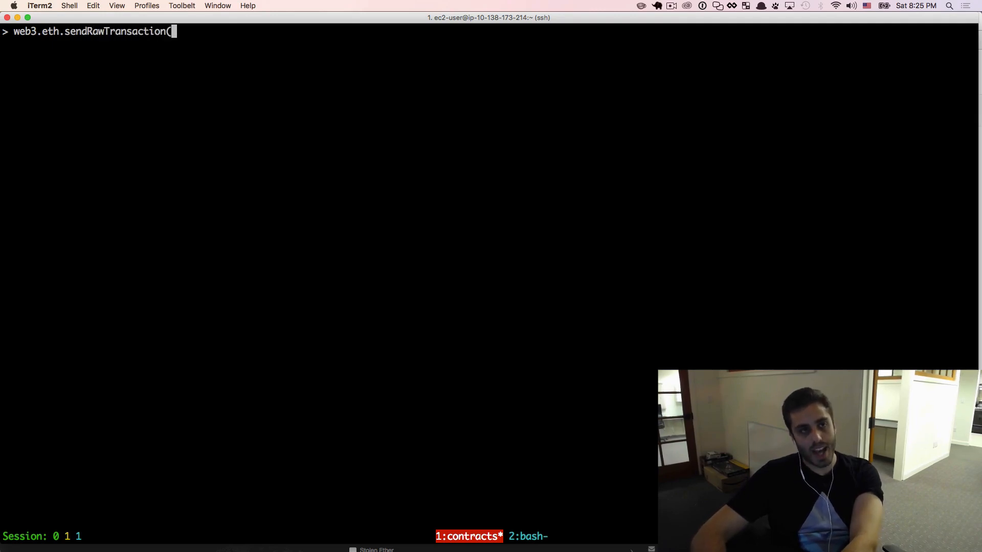
type("serializedTx, (error,")
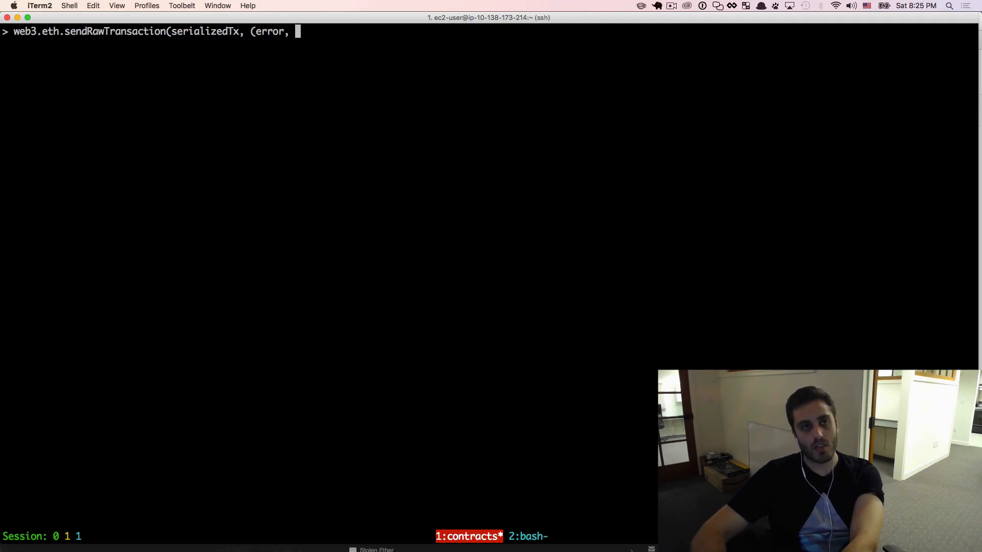
- Add the (error, data) callback logging data or error, and run the broadcast
type("data) => {")
type("if(!e")
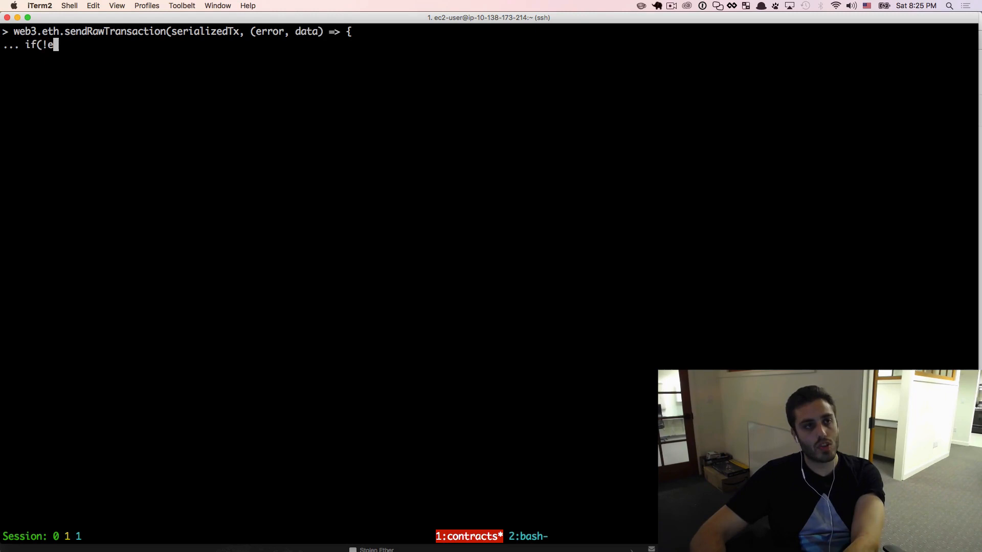
type("rror) { c")
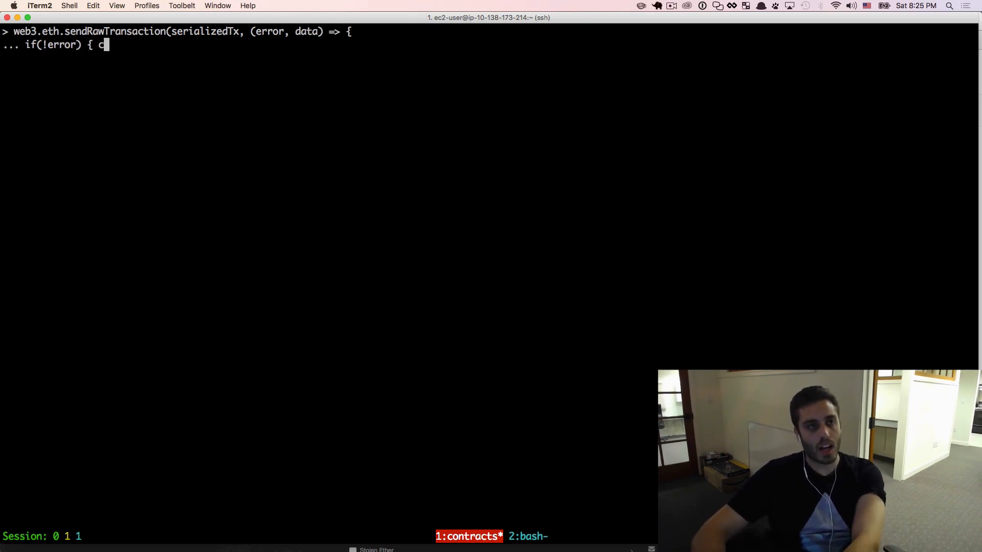
type("console.log(data) } else { conso")
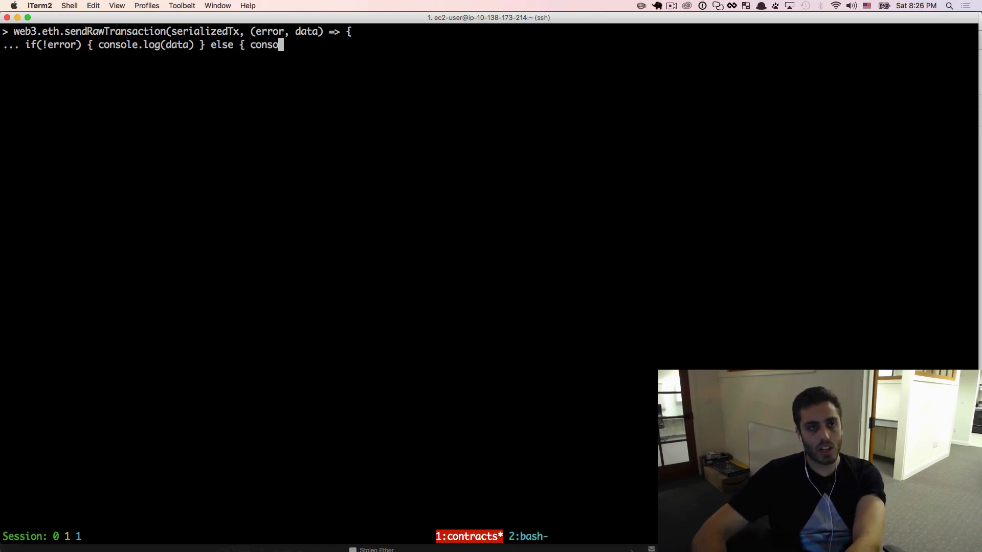
type("le.log(err")
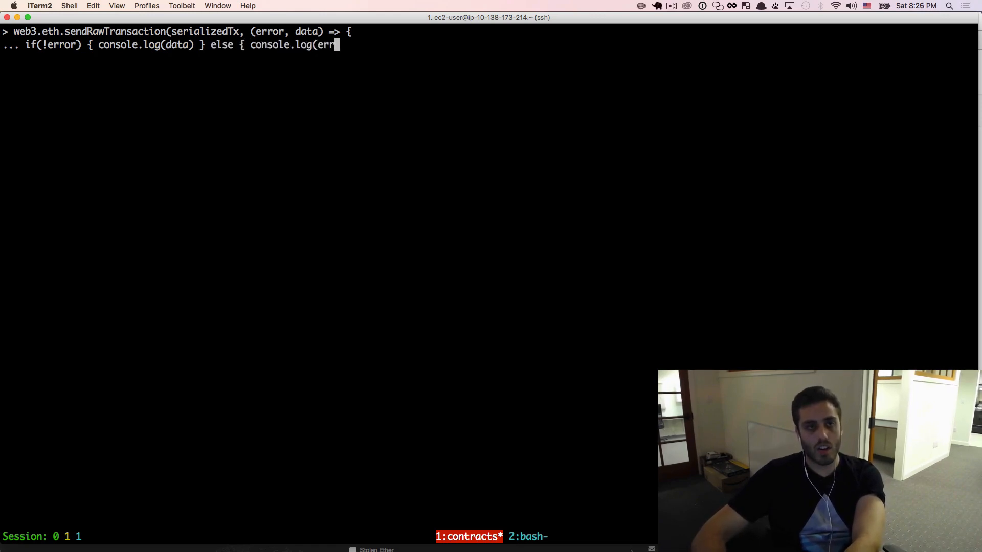
key("Return")
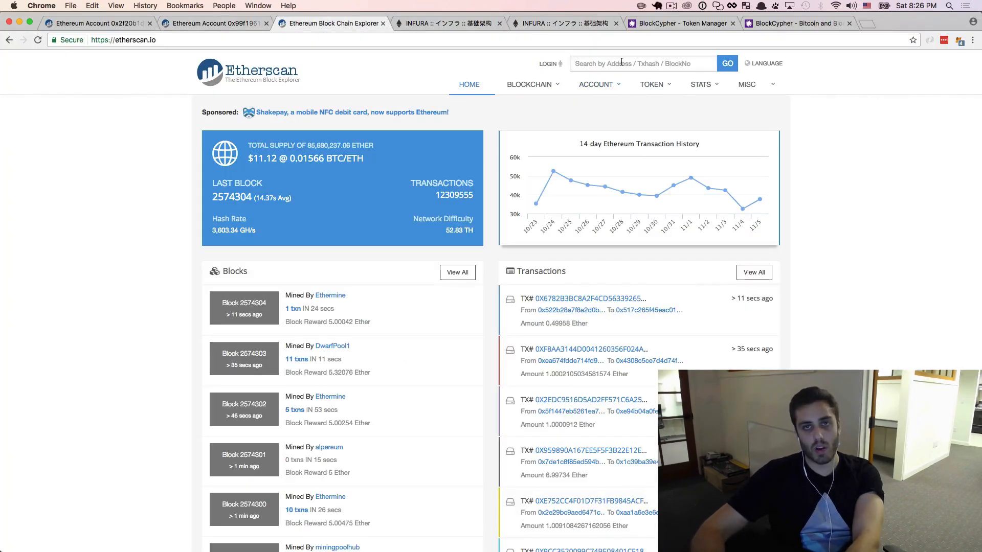
- Search the new transaction hash on Etherscan to show its pending 1 Ether transfer with nonce 1
left_click(727, 63)
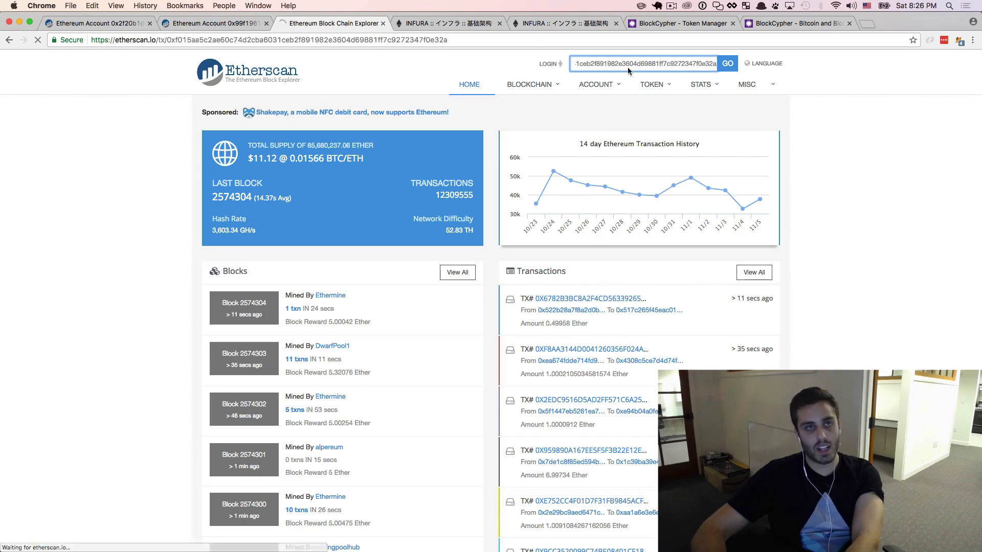
left_click(725, 63)
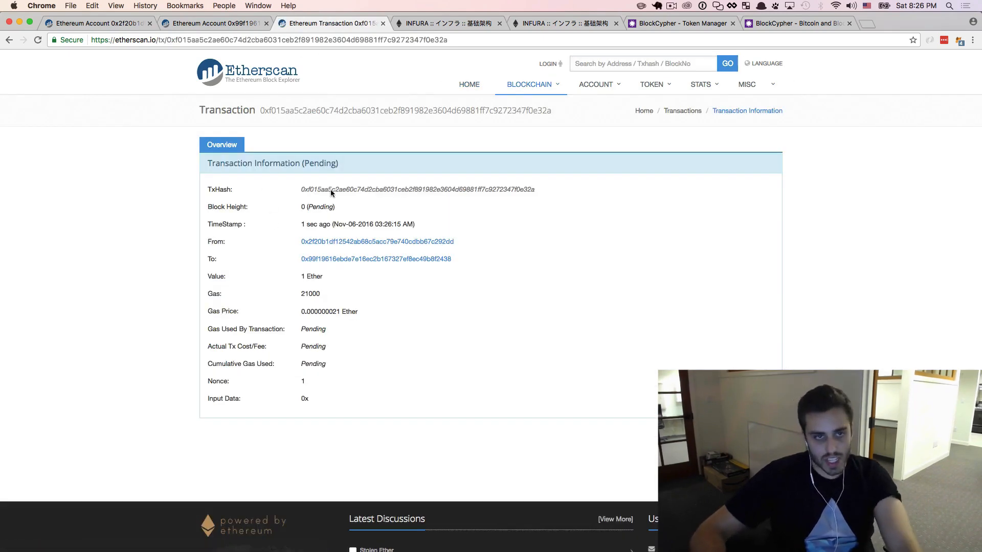
mouse_move(296, 132)
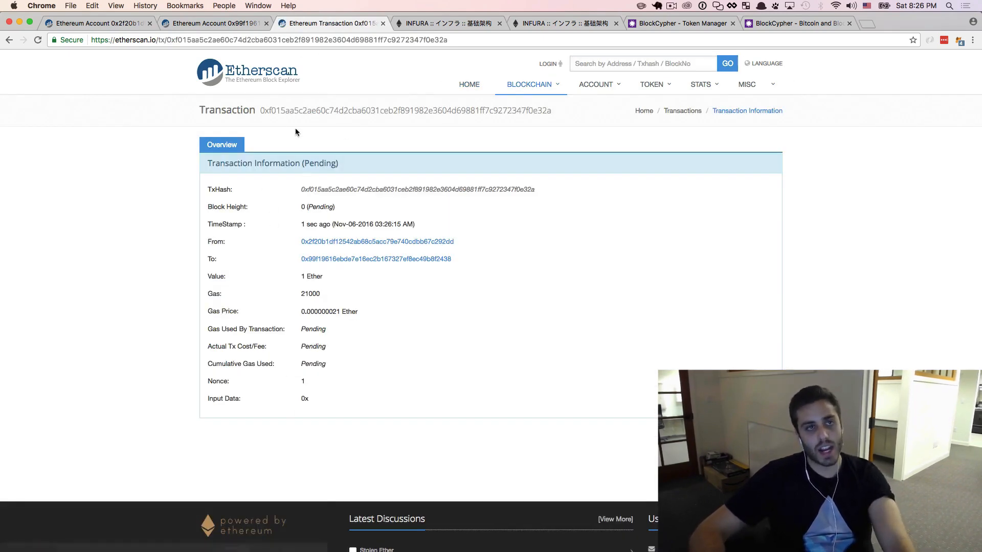
mouse_move(207, 23)
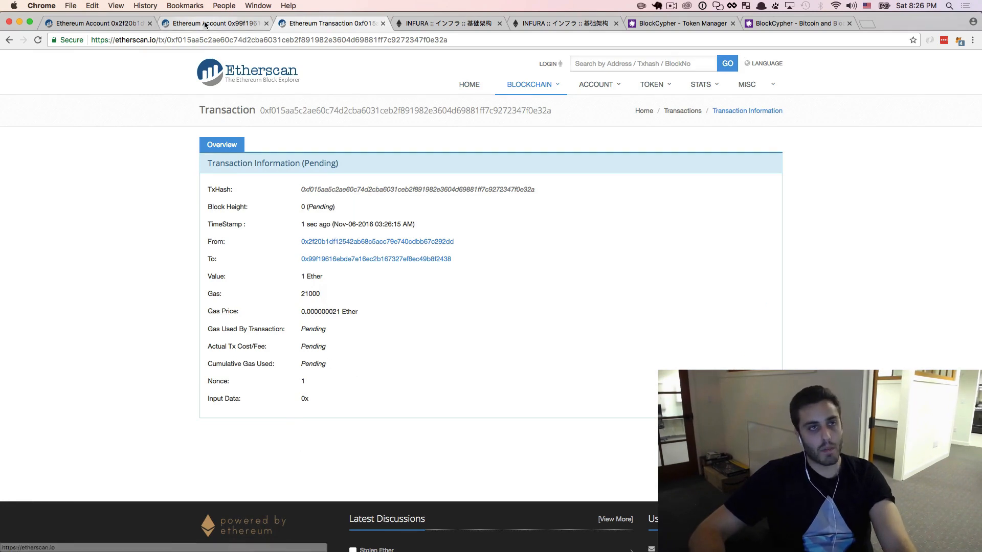
- View the recipient account with its 3.96436321 Ether balance and pending incoming 1 Ether
left_click(376, 259)
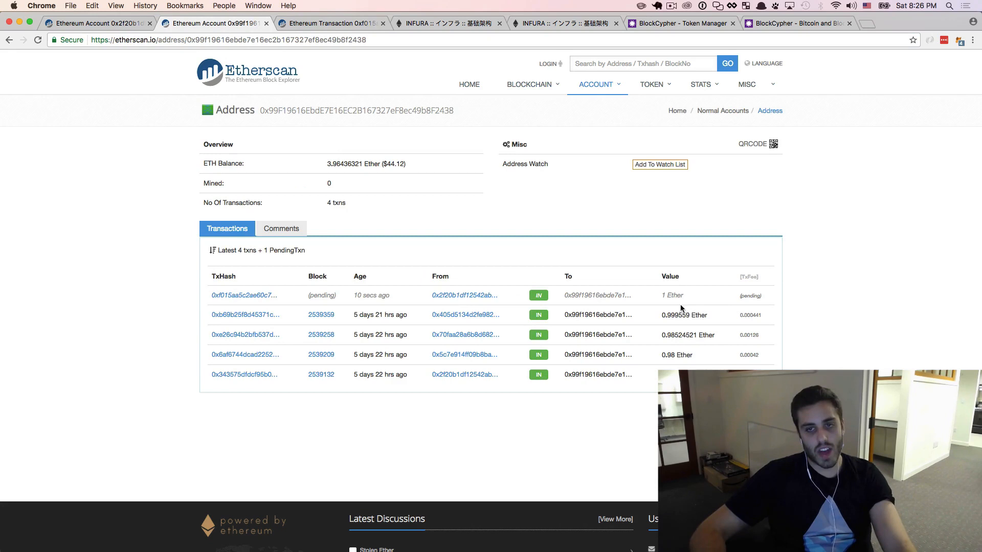
mouse_move(57, 17)
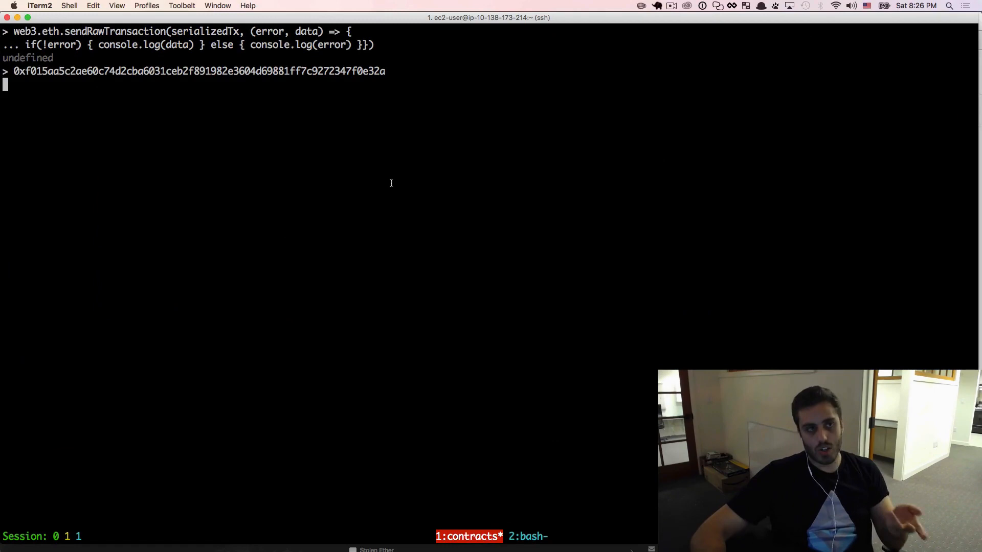
key("Return")
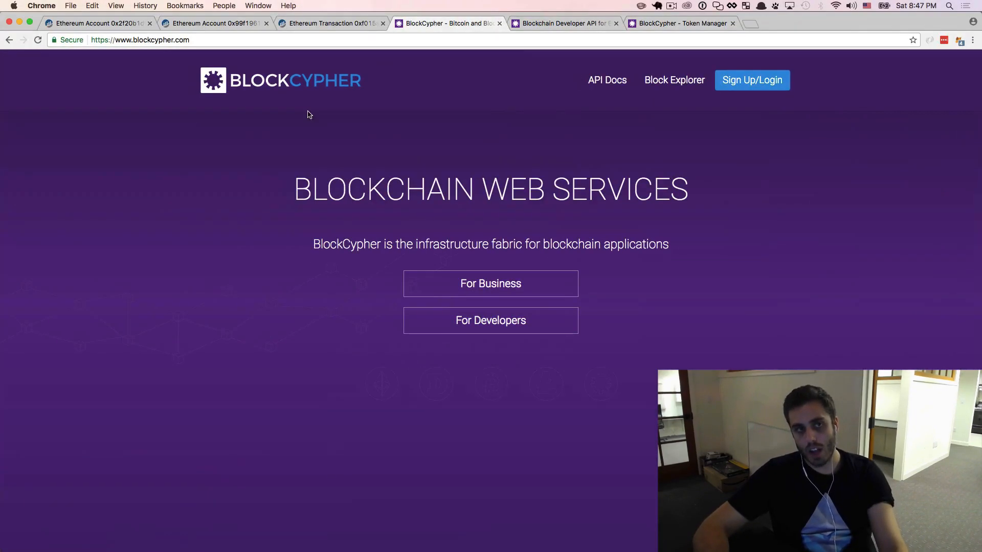
mouse_move(311, 171)
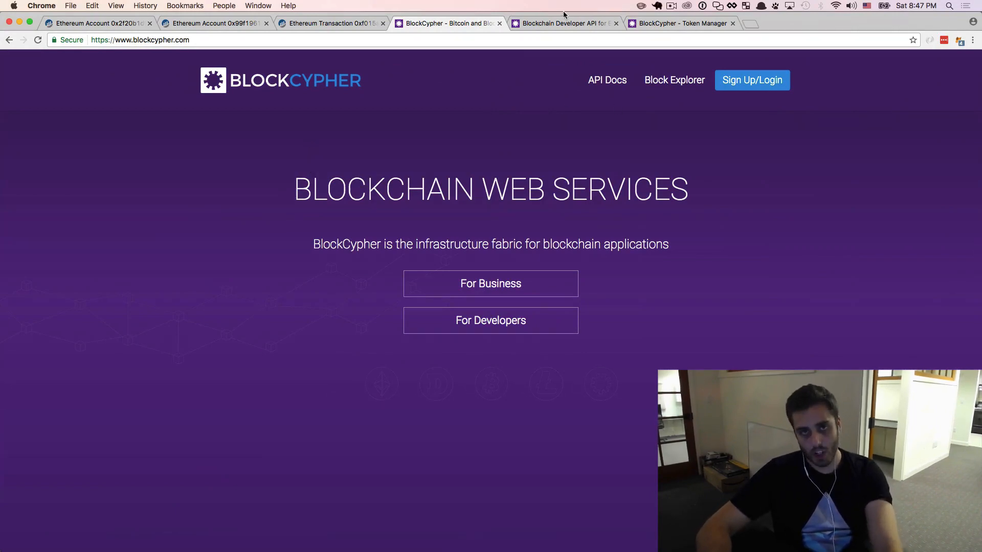
- Skim the Ethereum Push Raw Transaction and Contract API docs, then return to the BlockCypher home page
left_click(561, 23)
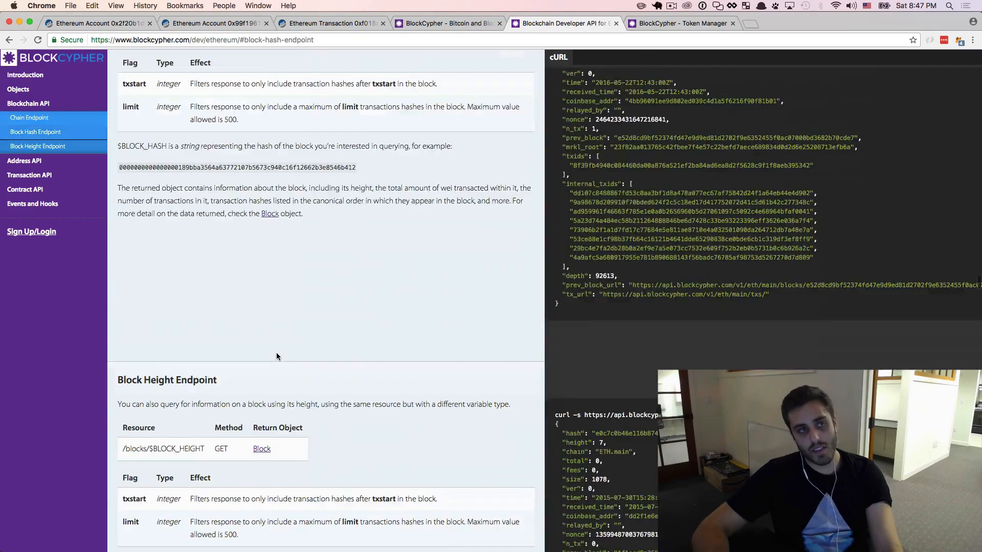
left_click(36, 174)
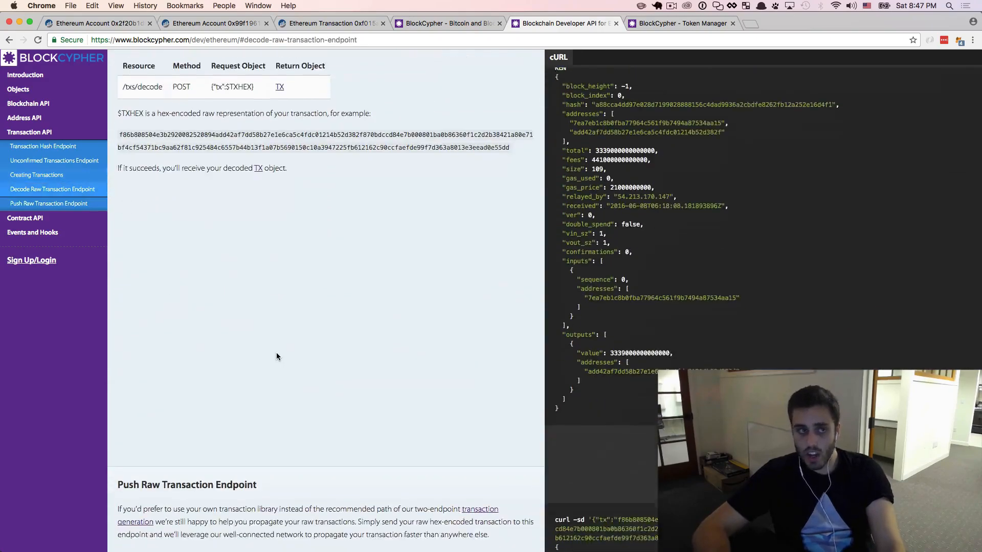
scroll("down", 3)
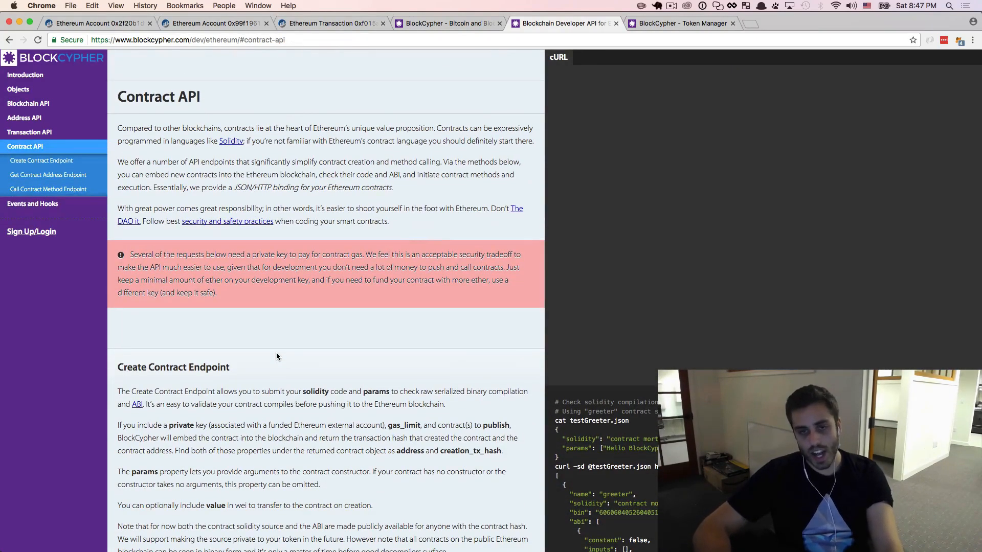
scroll("down", 3)
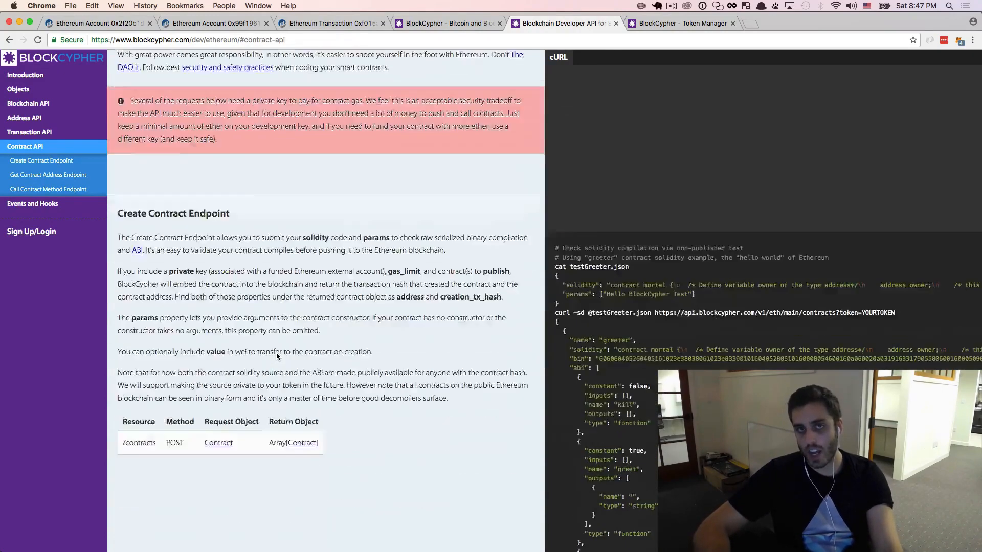
left_click(41, 160)
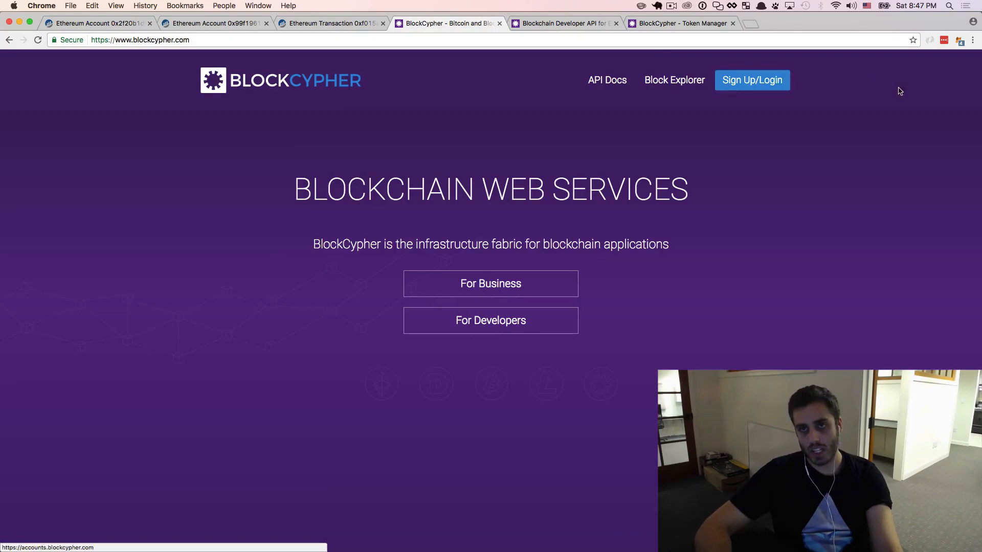
- Show the account's active API token in the Token Manager and return to the terminal
left_click(751, 80)
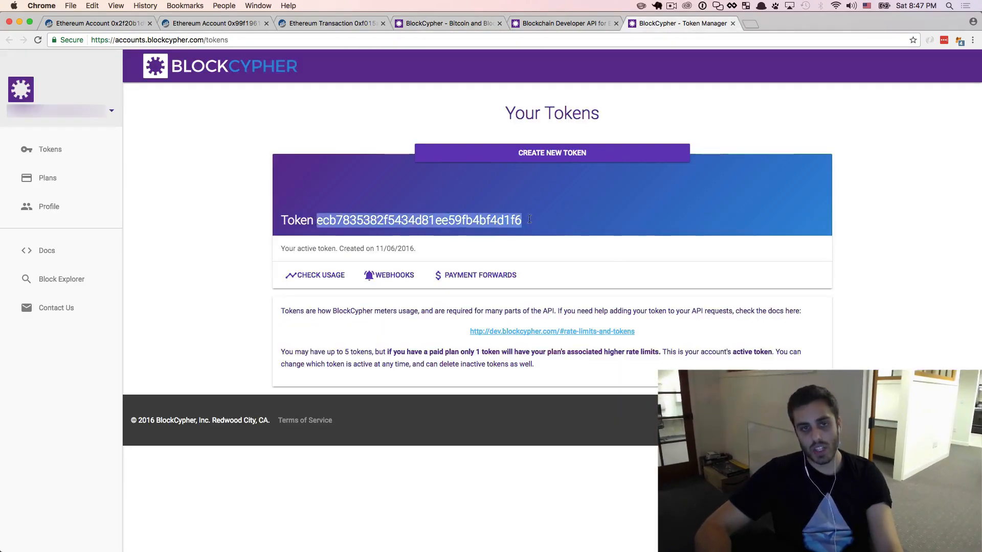
left_click(560, 23)
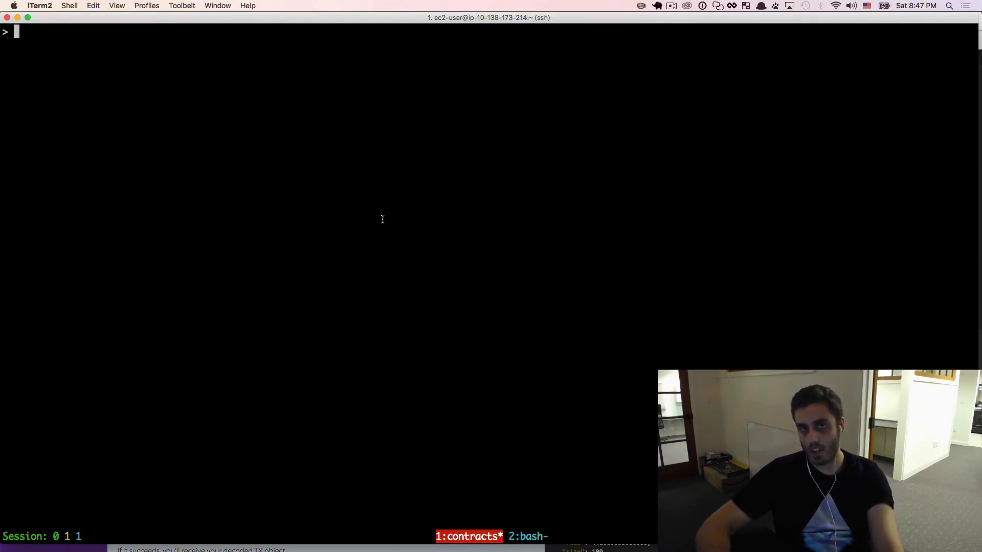
- Redefine rawTx via Object.assign with nonce '0x2' in the Node console
type("rawTx")
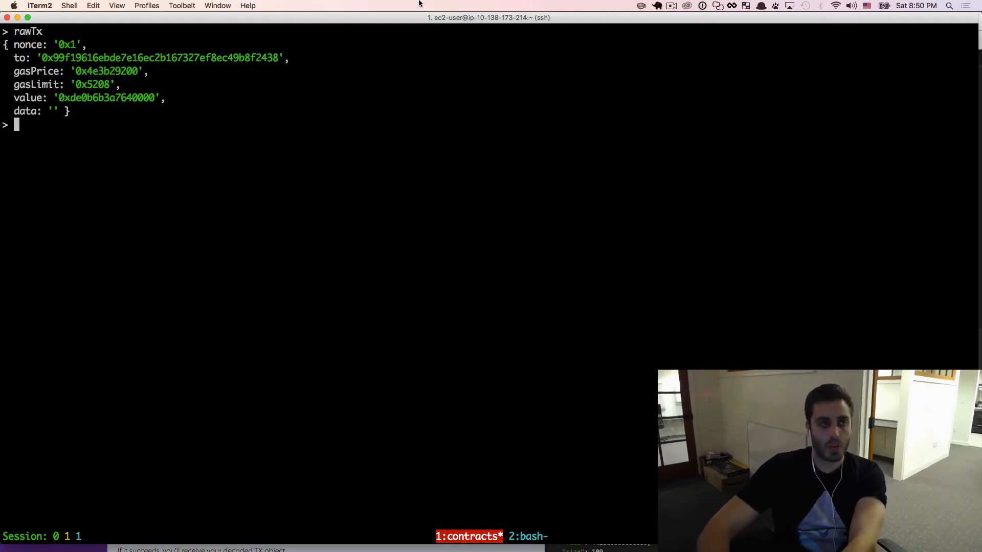
type("var r")
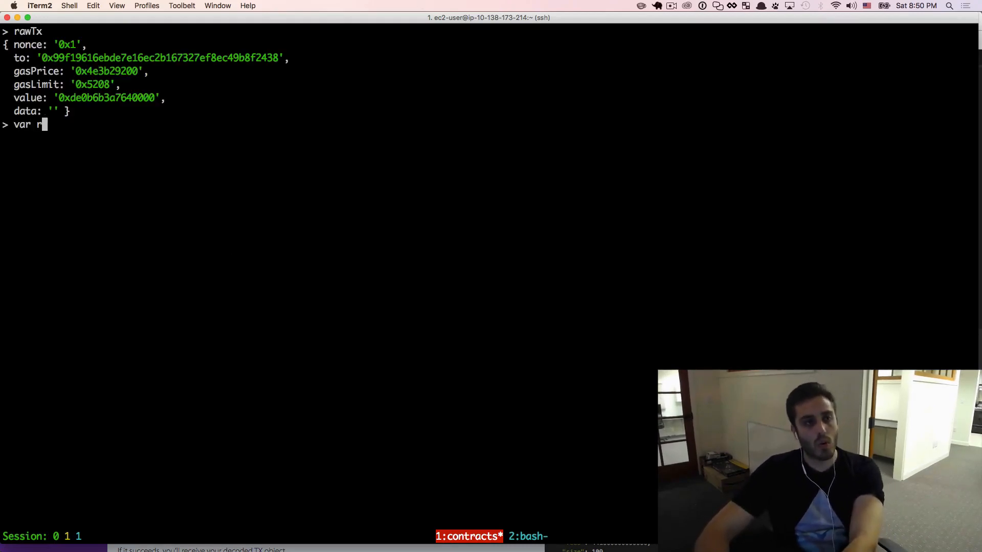
type("awTx = Ob")
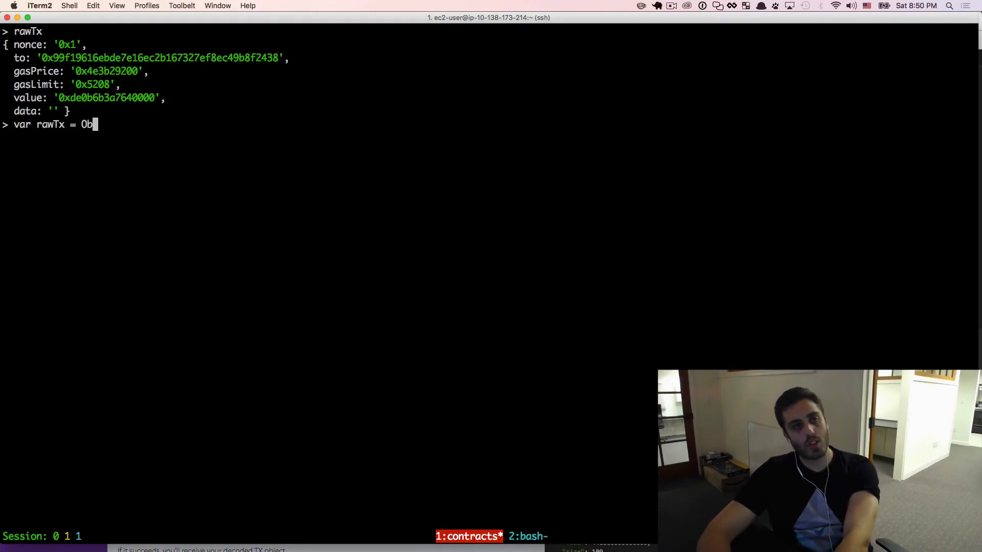
type("ject.")
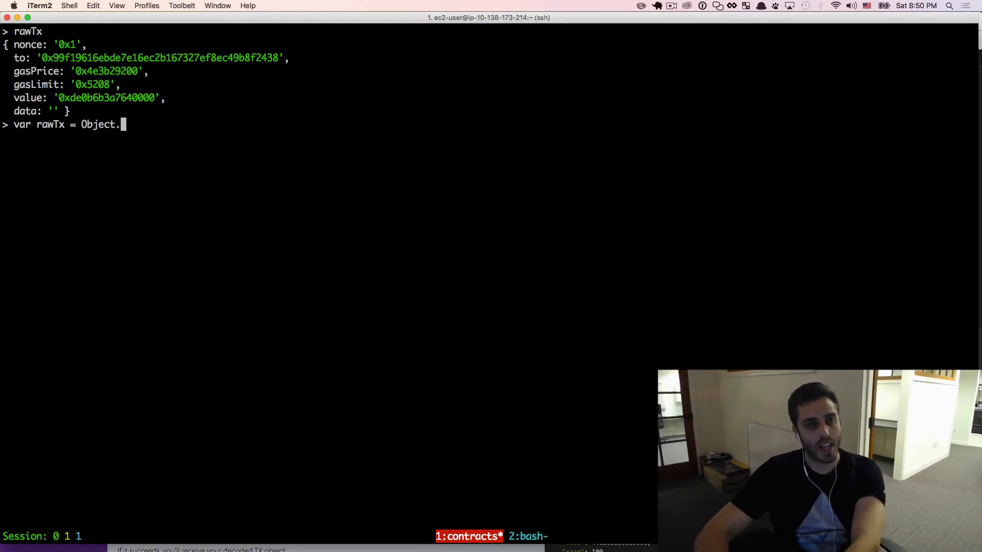
type("assign(")
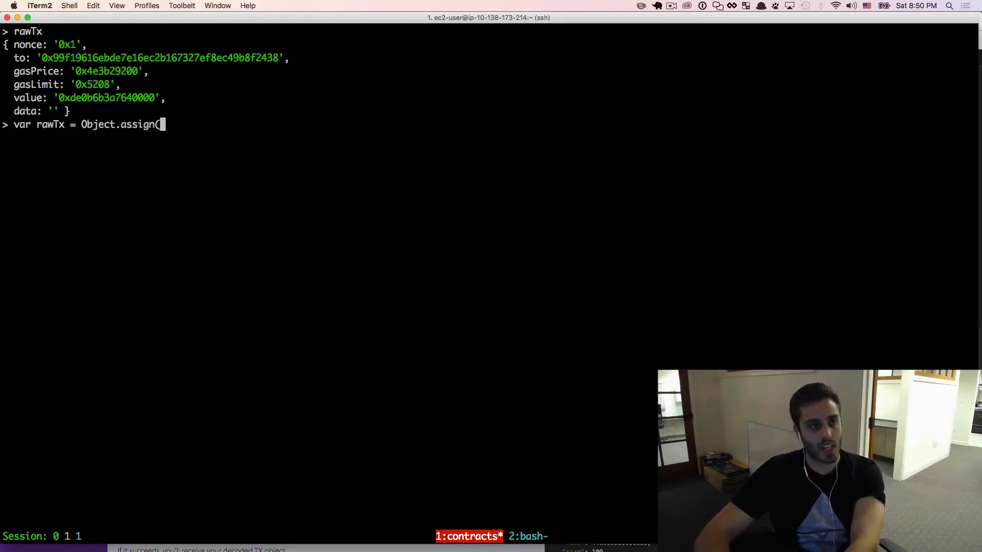
type("rawTx, {")
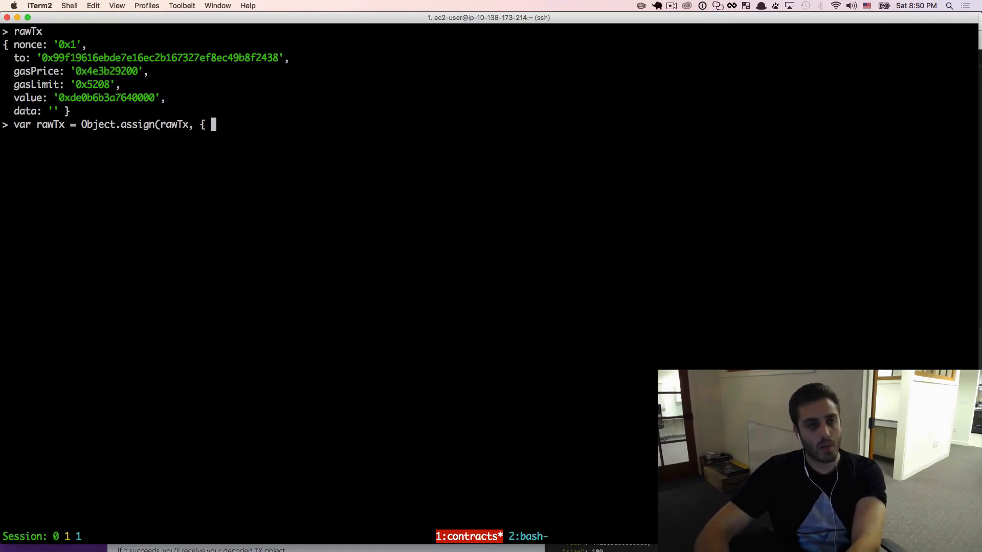
type("nonce: ''")
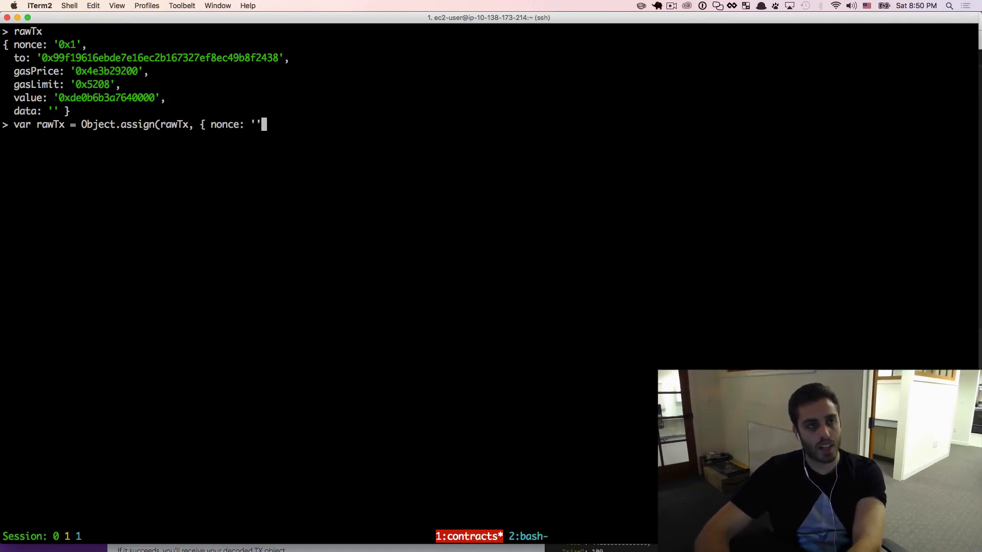
type("0x2' })")
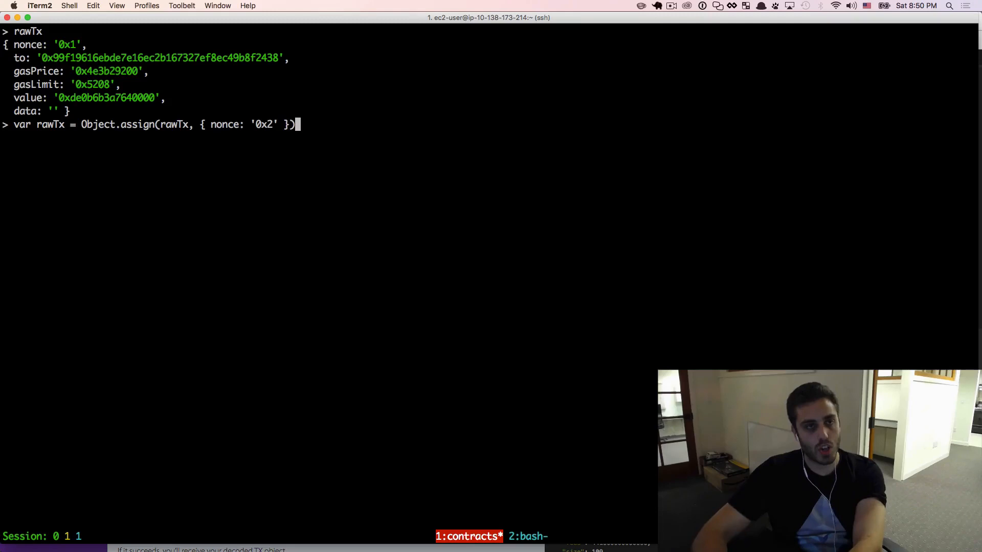
key("Return")
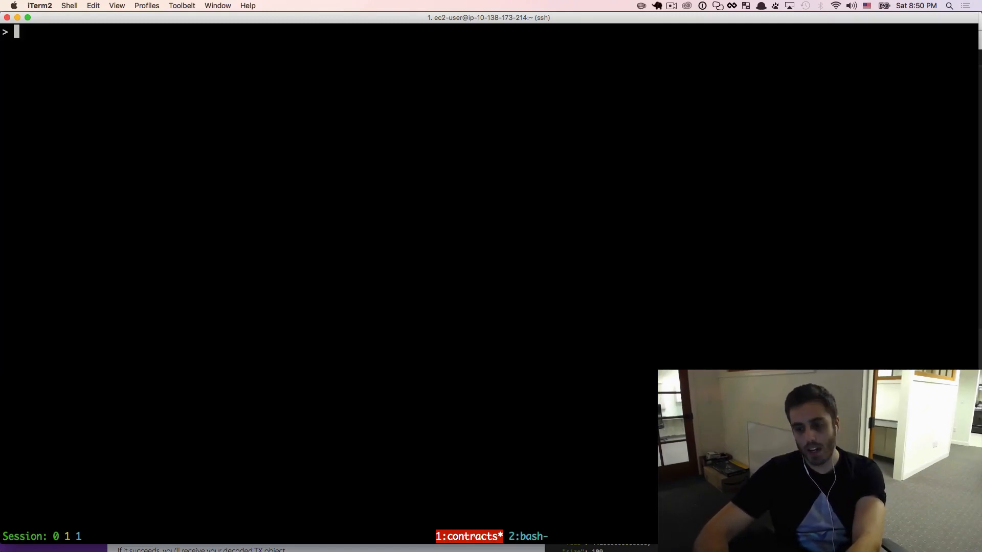
- Create the transaction object with var tx = new EthTx(rawTx)
type("var tx")
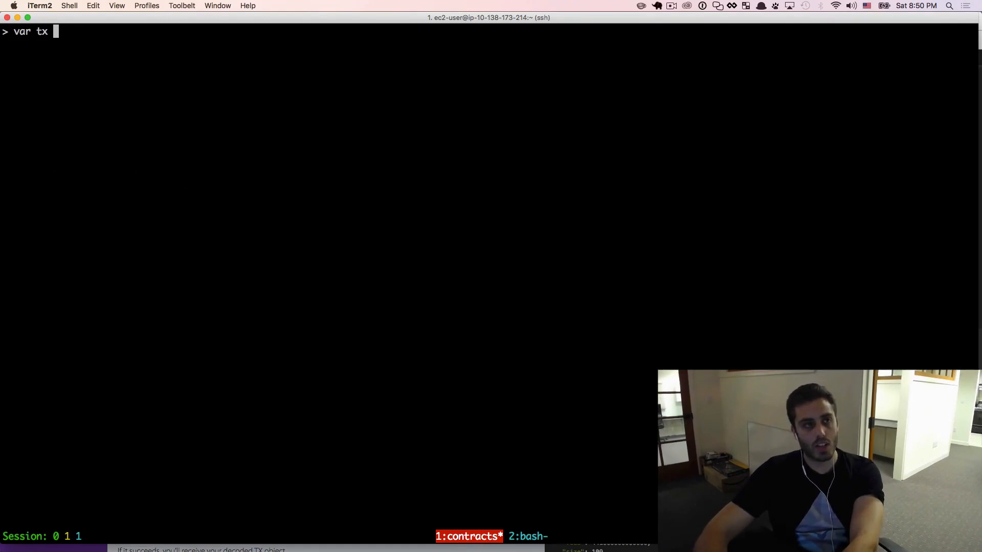
type("= new e")
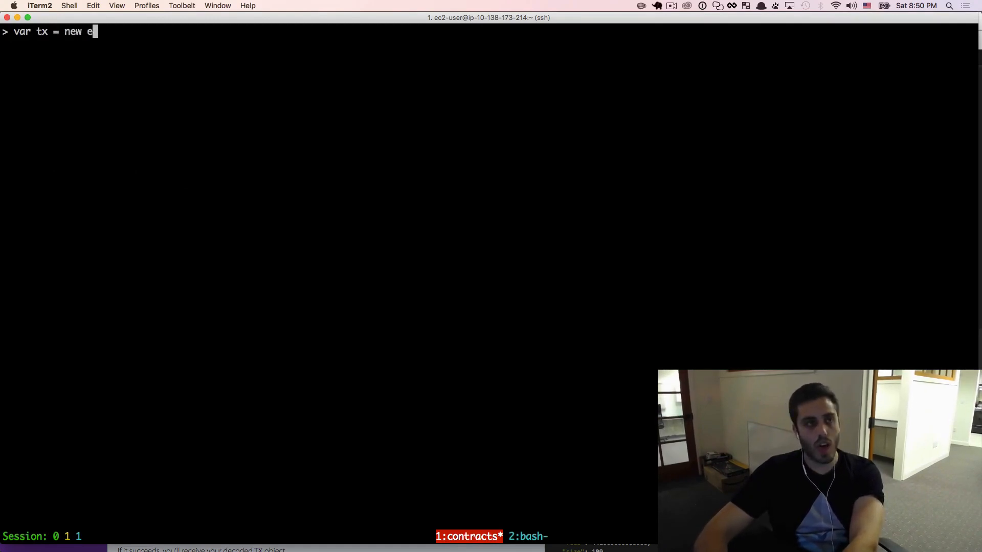
type("thTx(tx)")
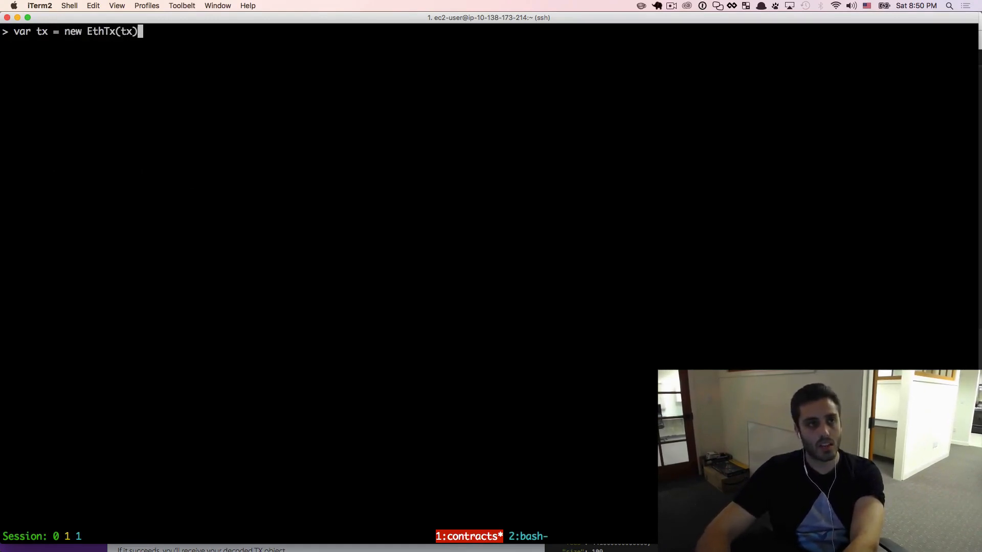
type("ra")
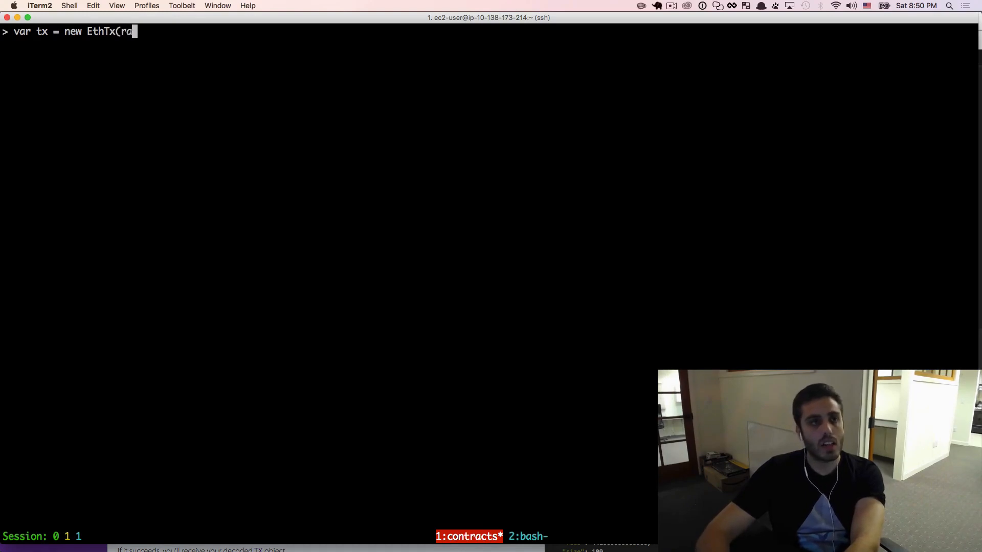
key("Return")
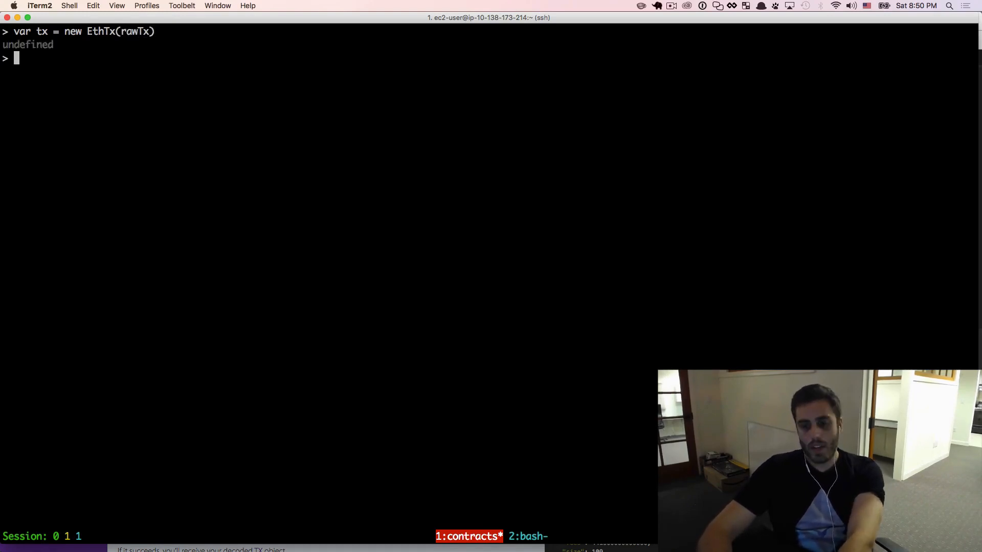
- Sign tx with pKey and print tx.serialize().toString('hex')
type("tx.sign(pKey")
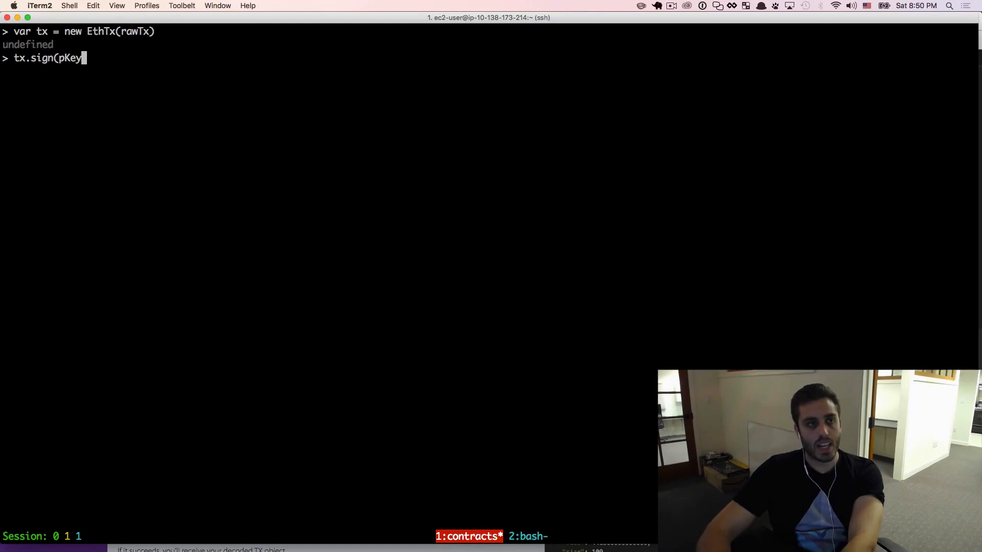
key("ctrl+l")
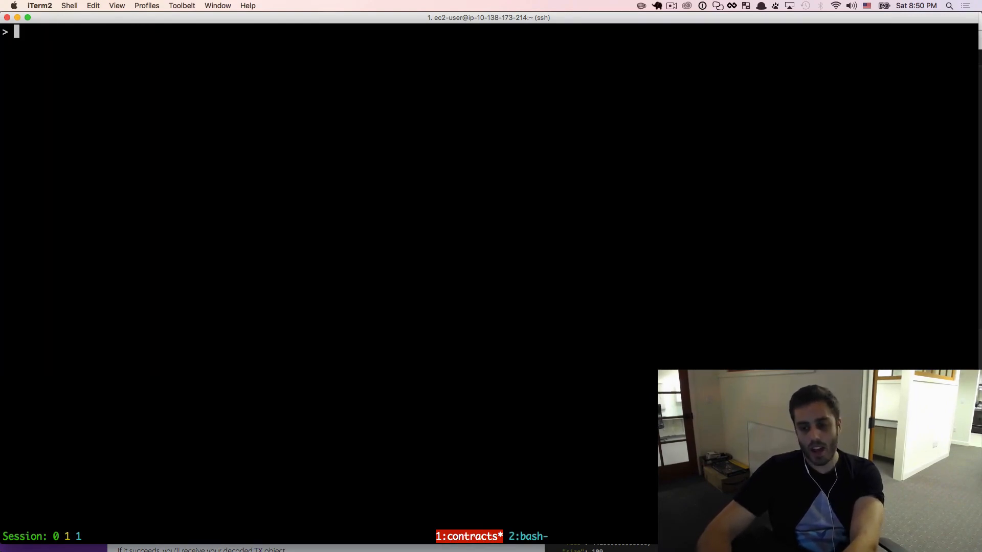
type("tx.serialize")
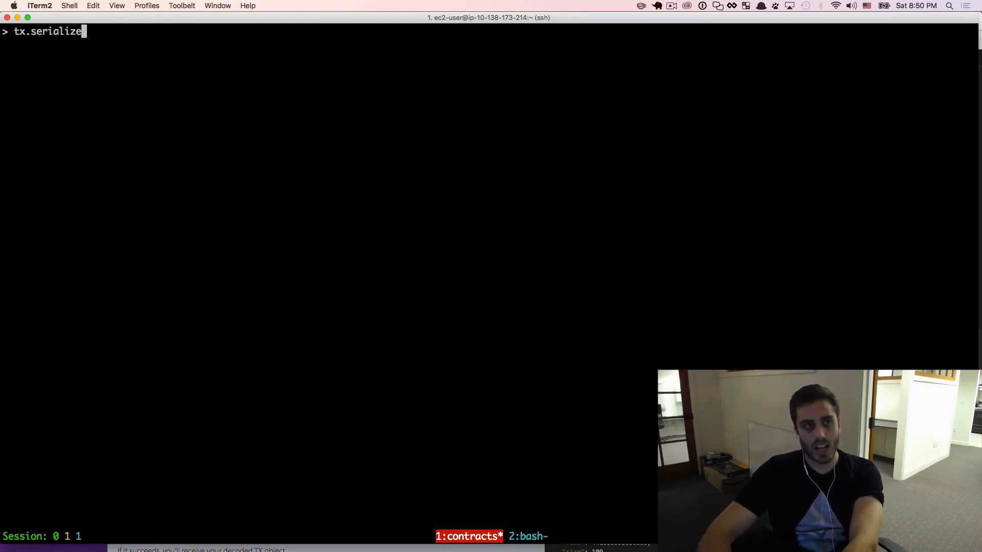
type("().toString(")
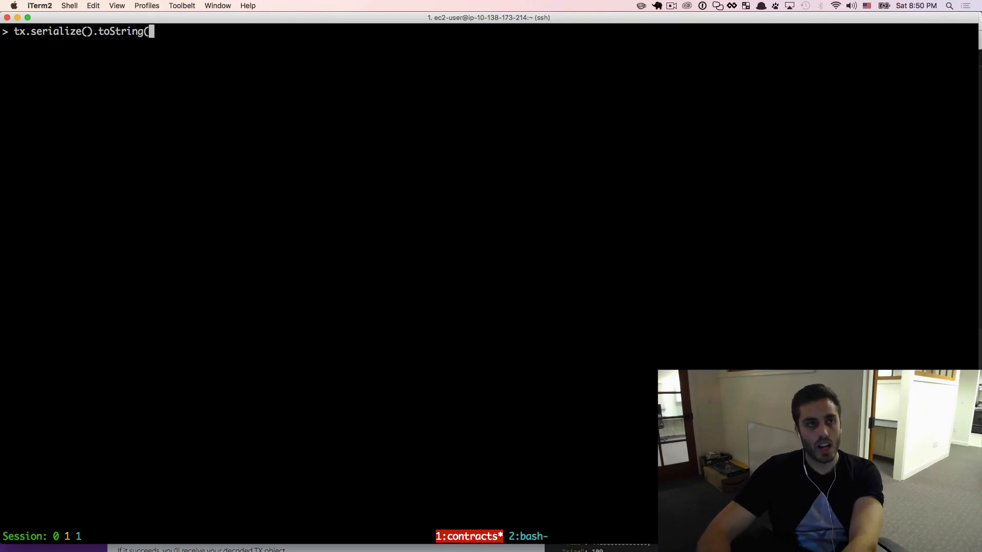
key("Return")
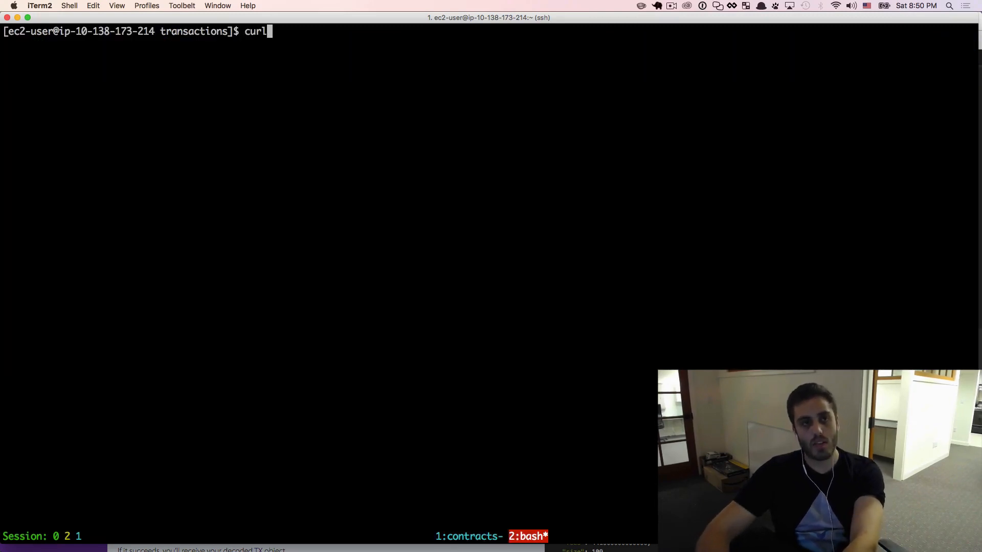
- Push the signed hex via curl -sd to api.blockcypher.com/v1/eth/main/txs/push with the token and select the returned hash
type("-sd '")
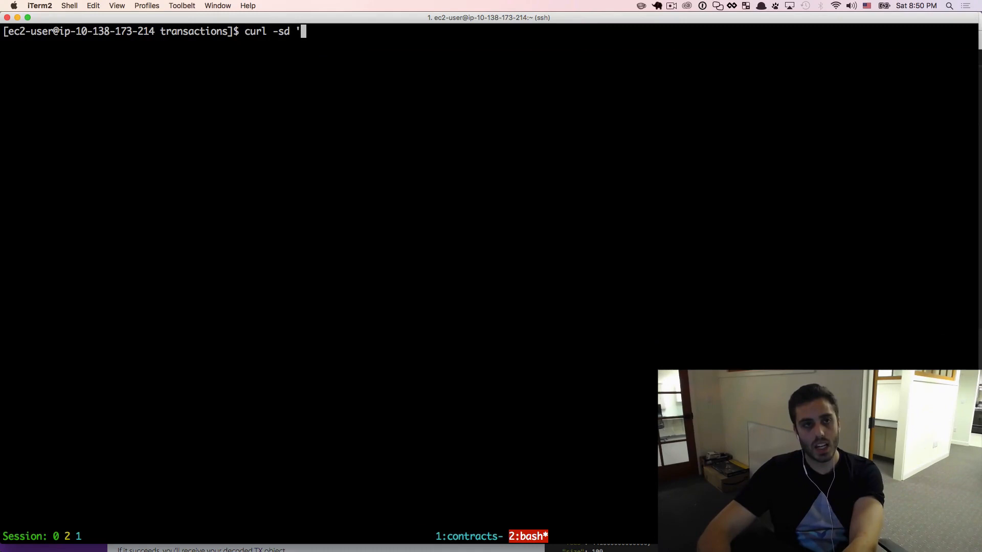
type("{\"tx\":}")
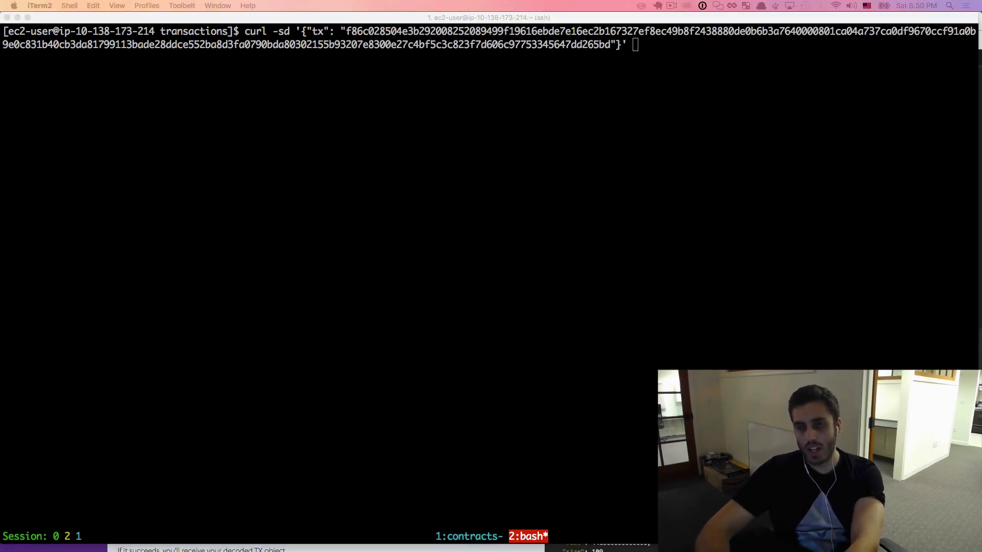
type("https://api.blockcypher.com/v1/eth/main/txs/push?token=ecb7835382f5434d81ee59fb4bf4d1f6")
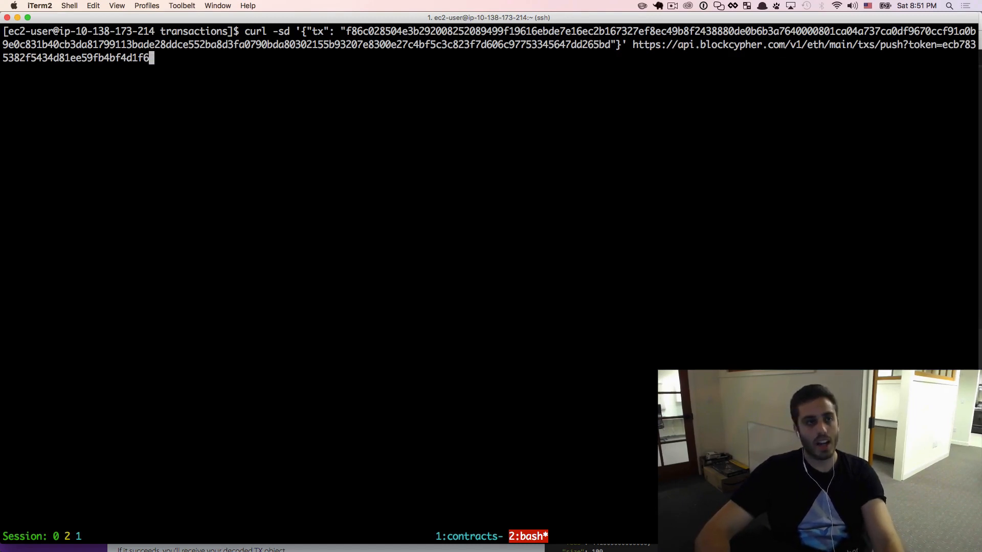
key("Return")
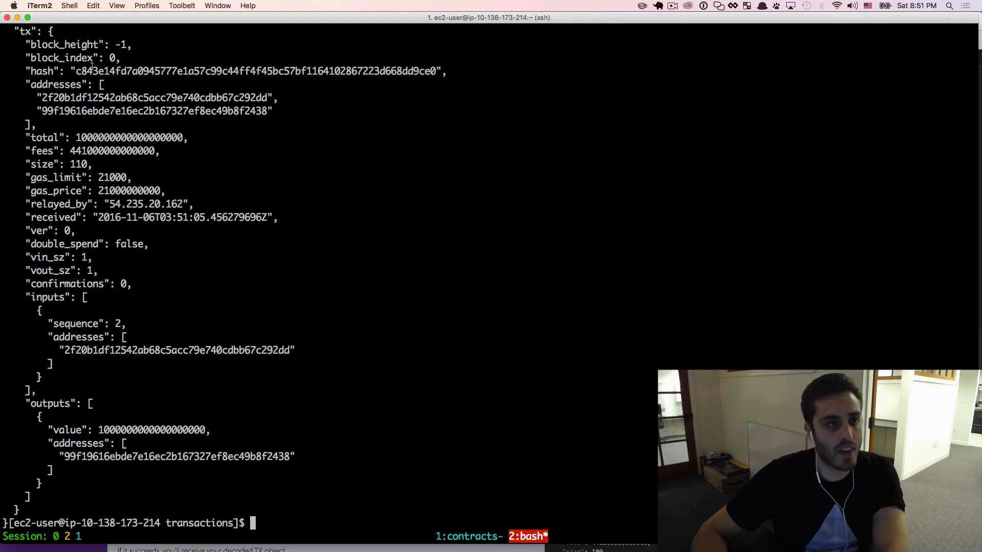
double_click(255, 70)
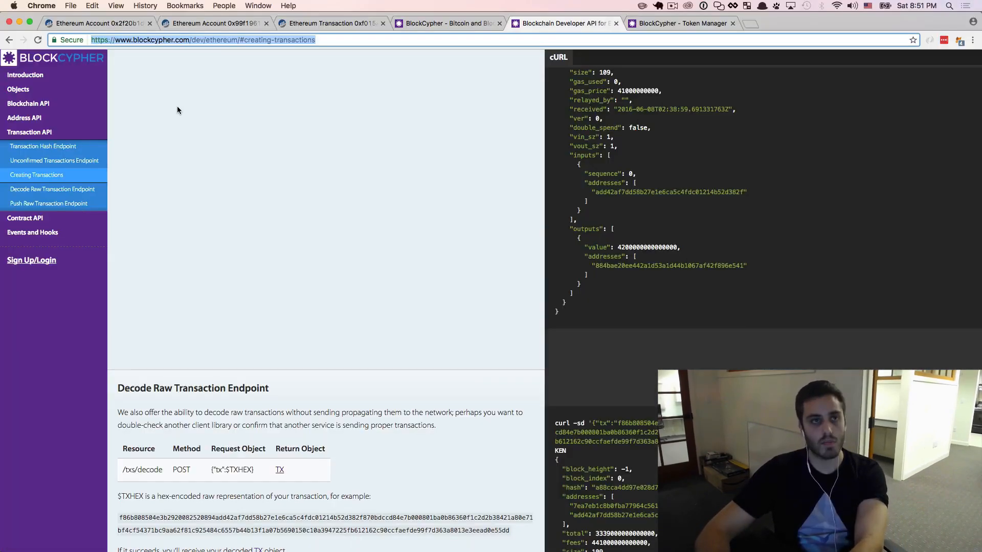
- Search the new hash on Etherscan and view the recipient address's account page
left_click(331, 24)
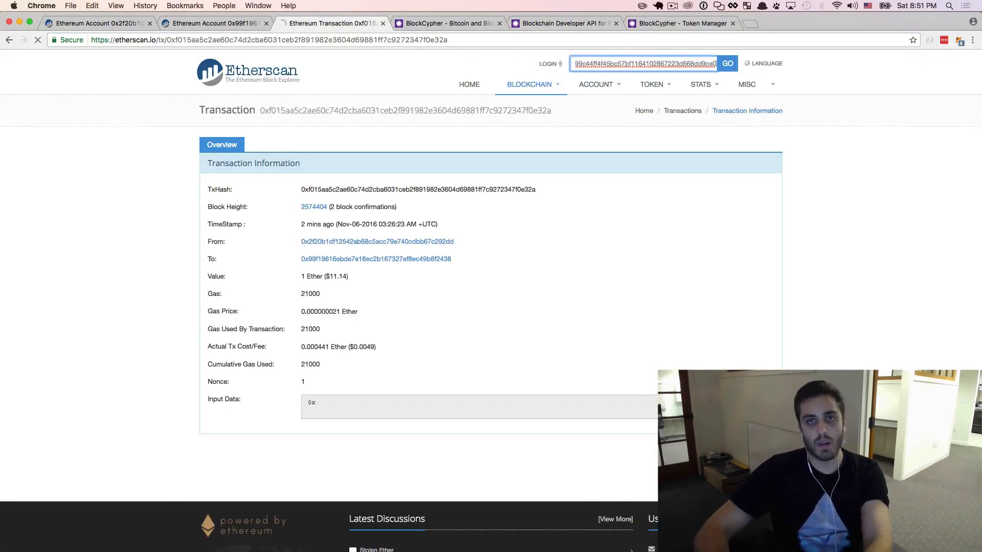
left_click(727, 64)
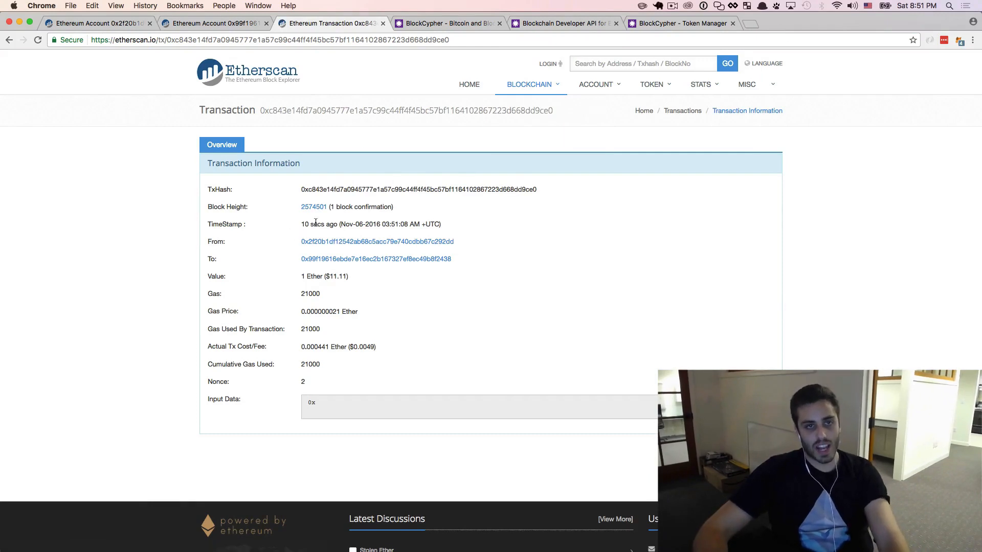
mouse_move(524, 189)
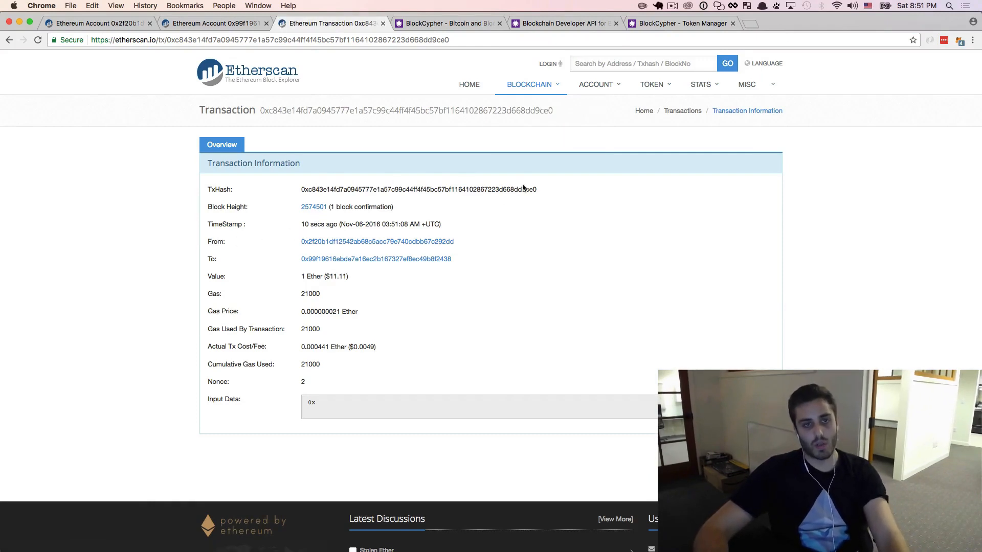
left_click(376, 259)
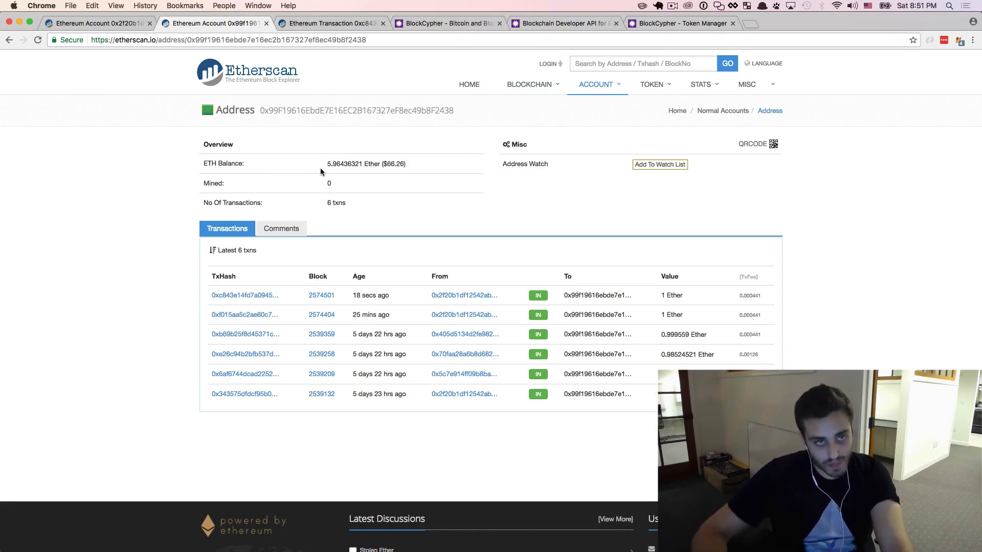
mouse_move(435, 168)
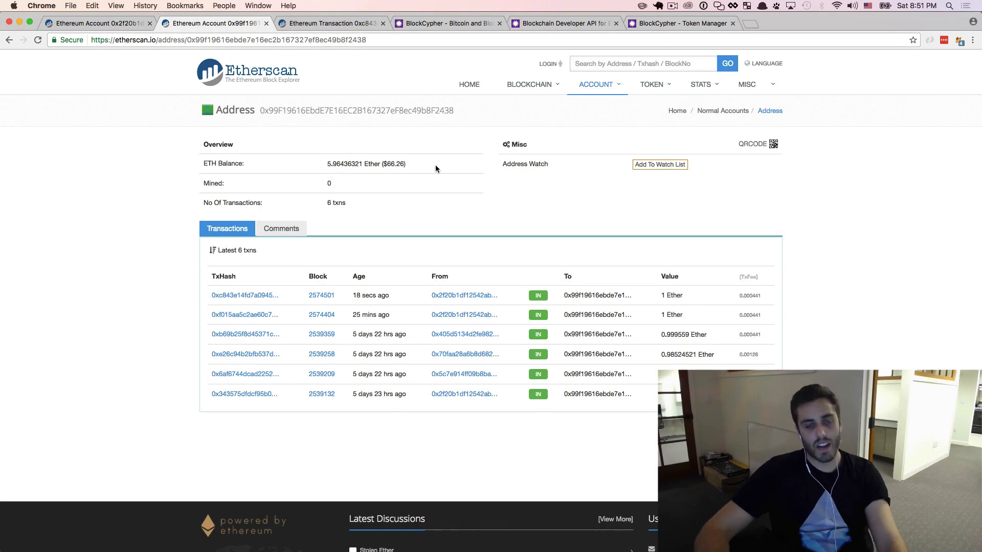
mouse_move(514, 225)
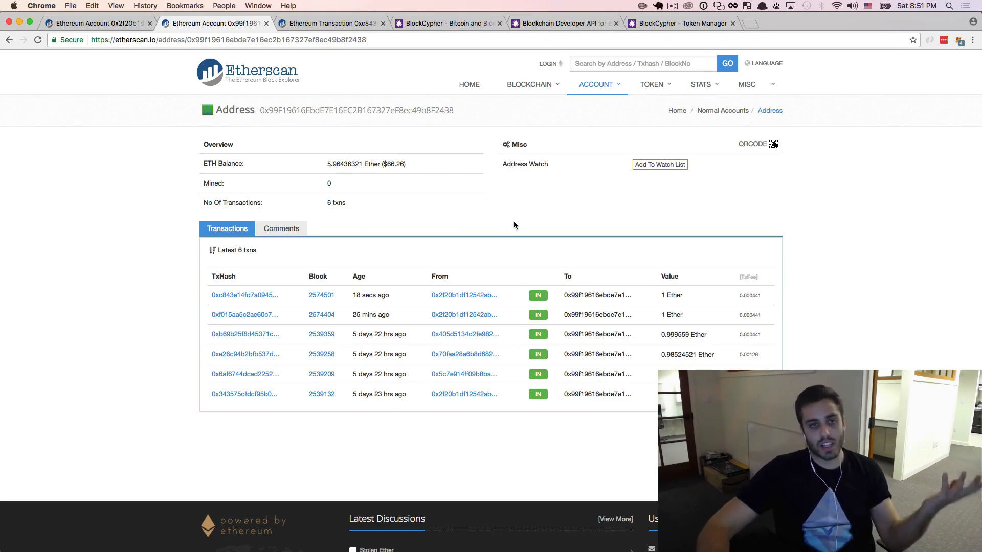
mouse_move(526, 116)
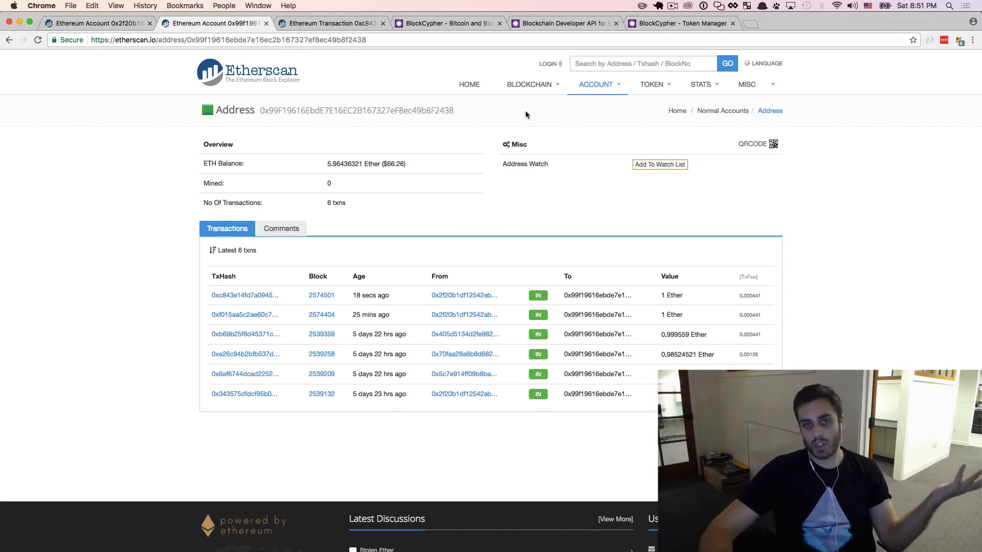